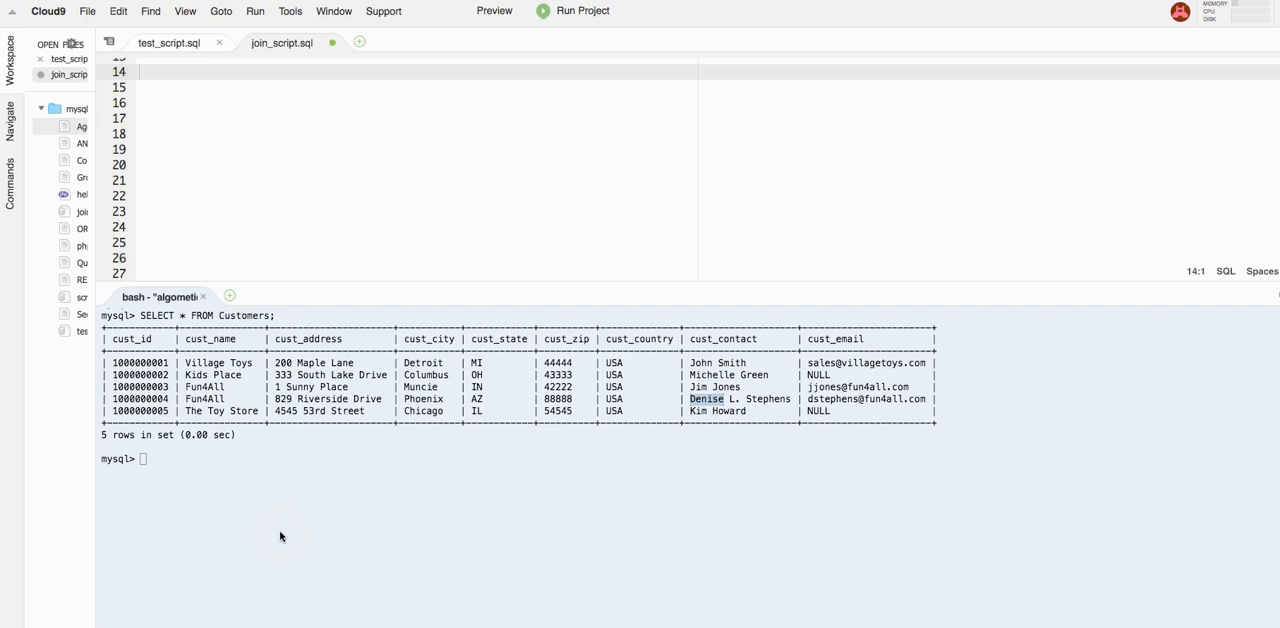
pyautogui.moveTo(288, 536)
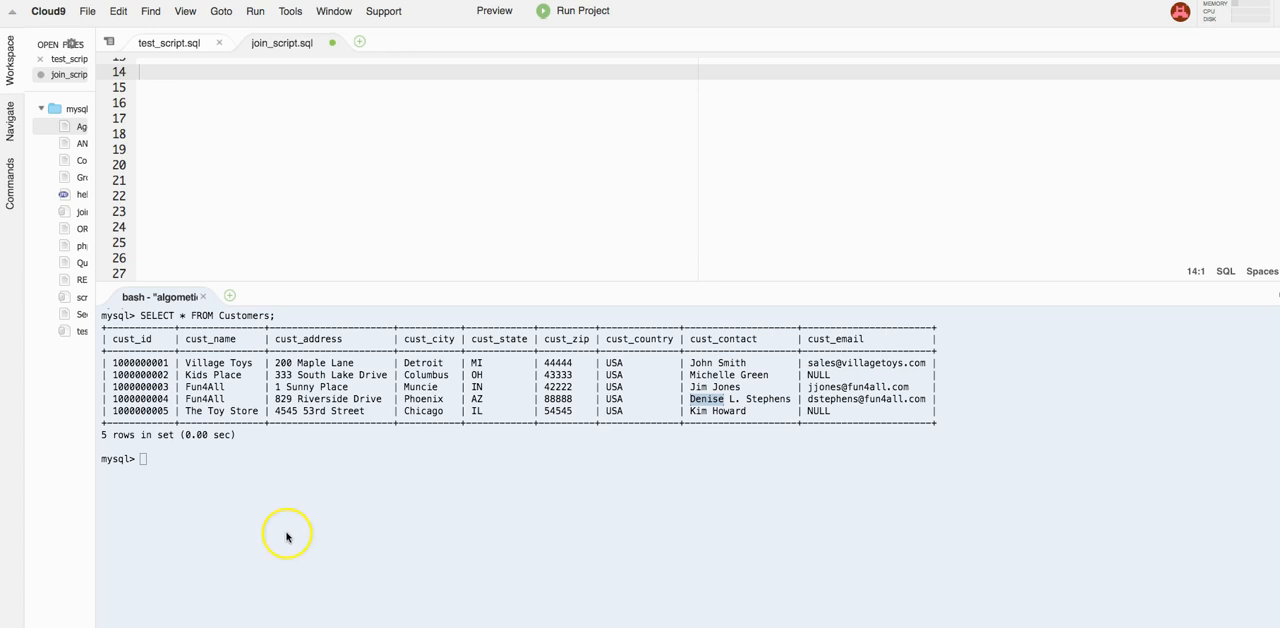
pyautogui.moveTo(248, 378)
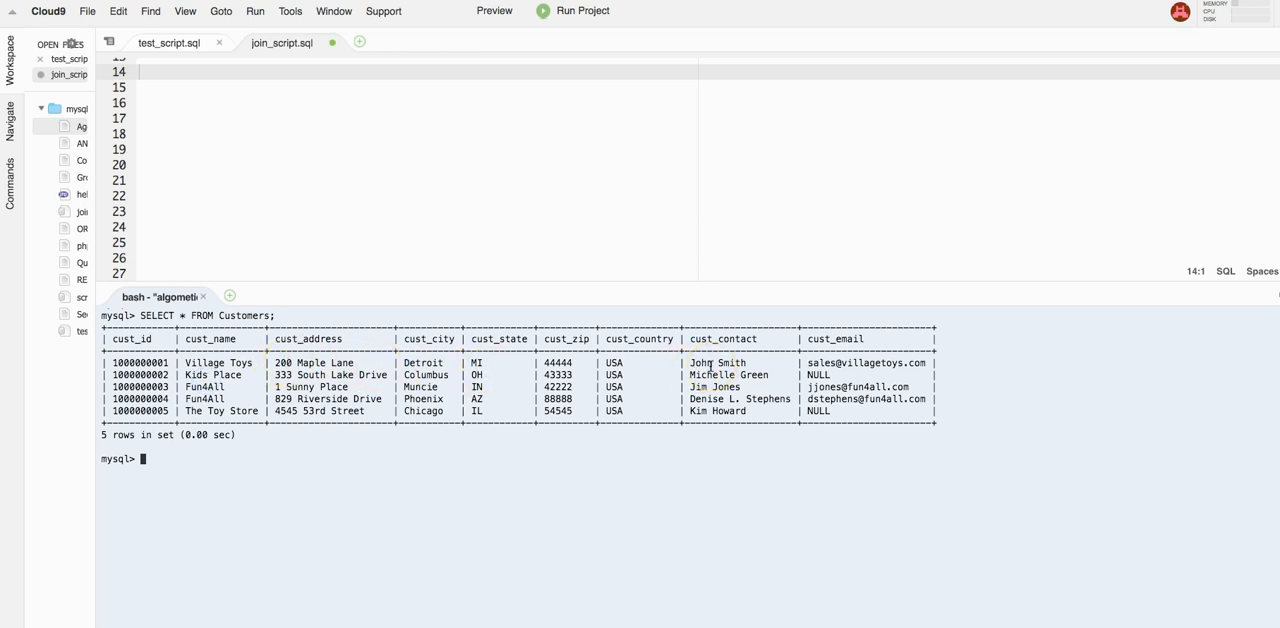
# Write SELECT cust_id, cust_name, cust_address, cust_contact on line 14 of join_script.sql
pyautogui.click(714, 376)
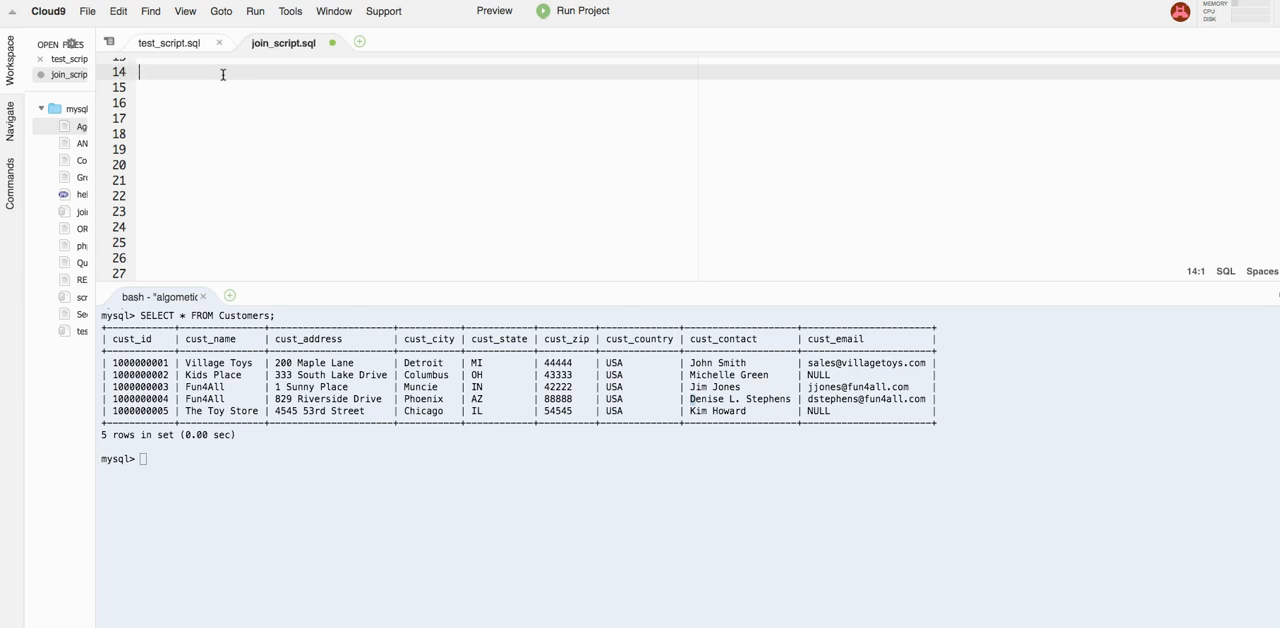
pyautogui.write('S')
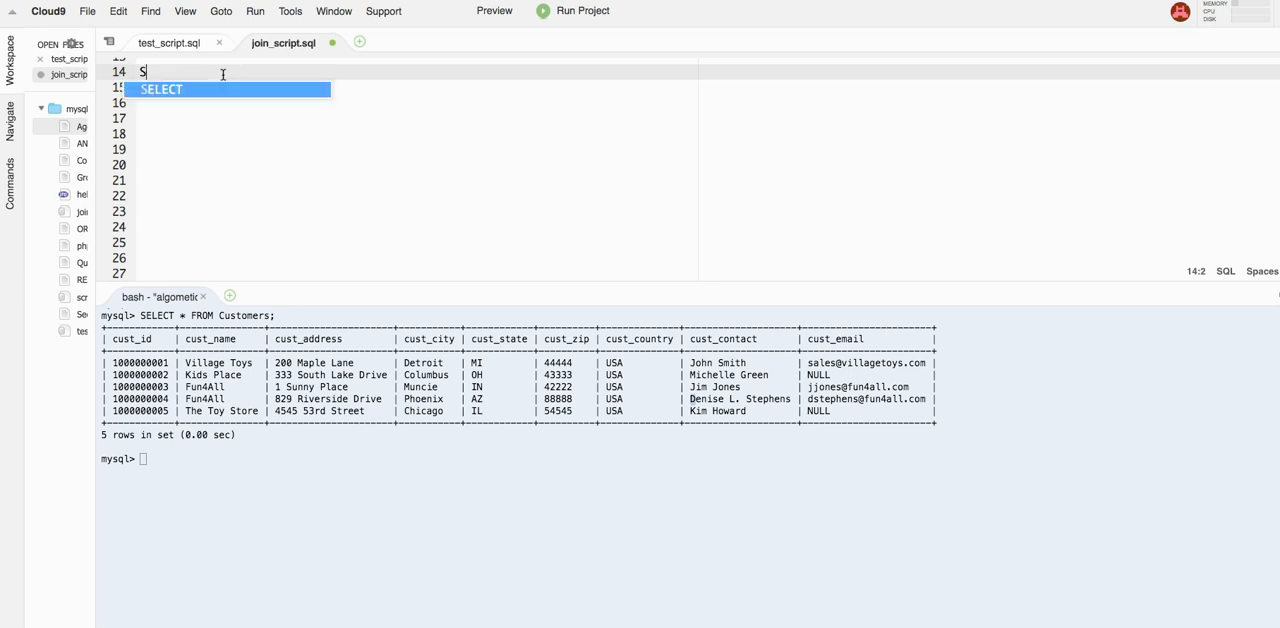
pyautogui.write('ELECT cus')
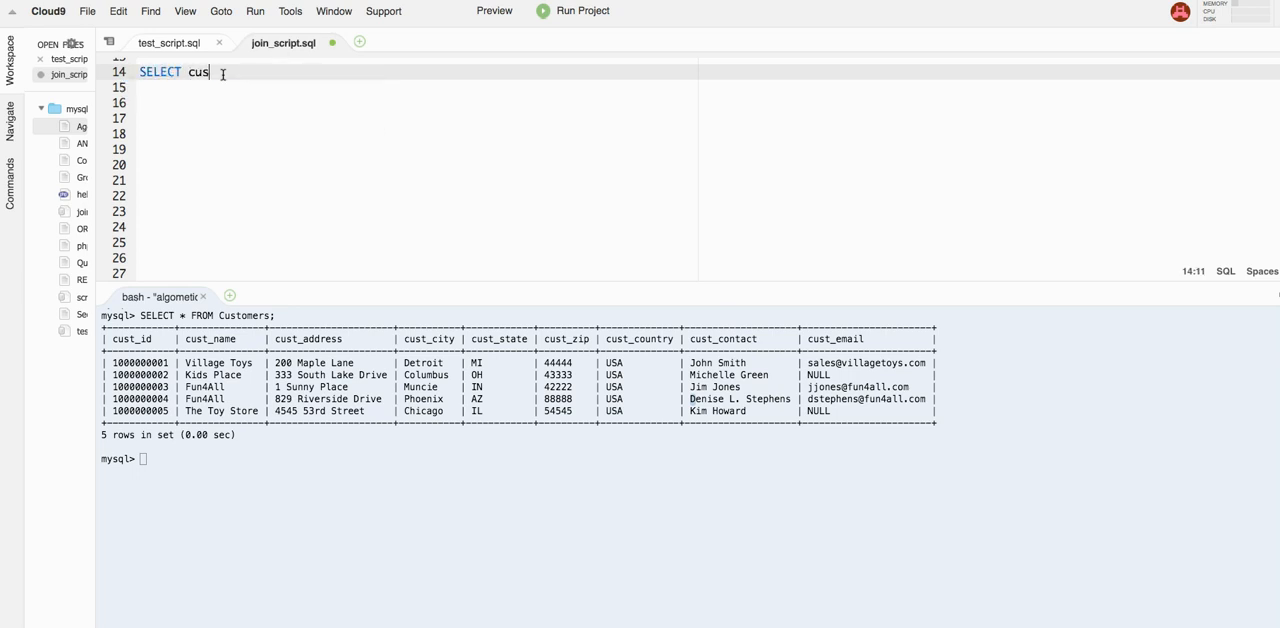
pyautogui.write('t_id')
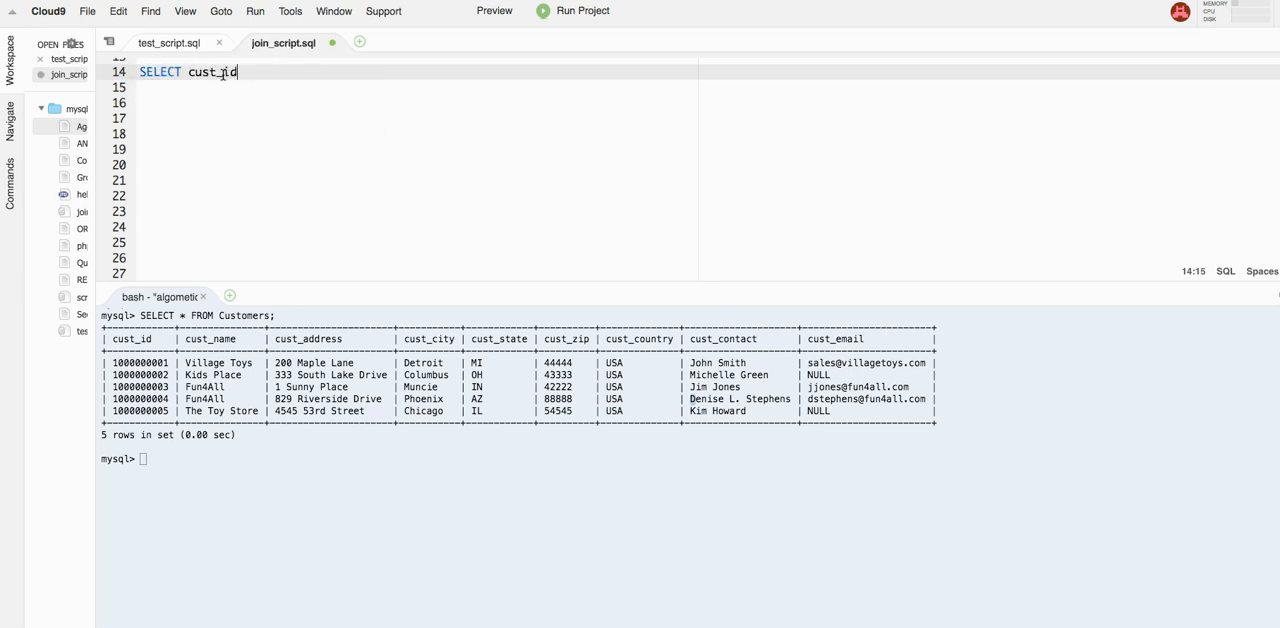
pyautogui.write(', cust_name')
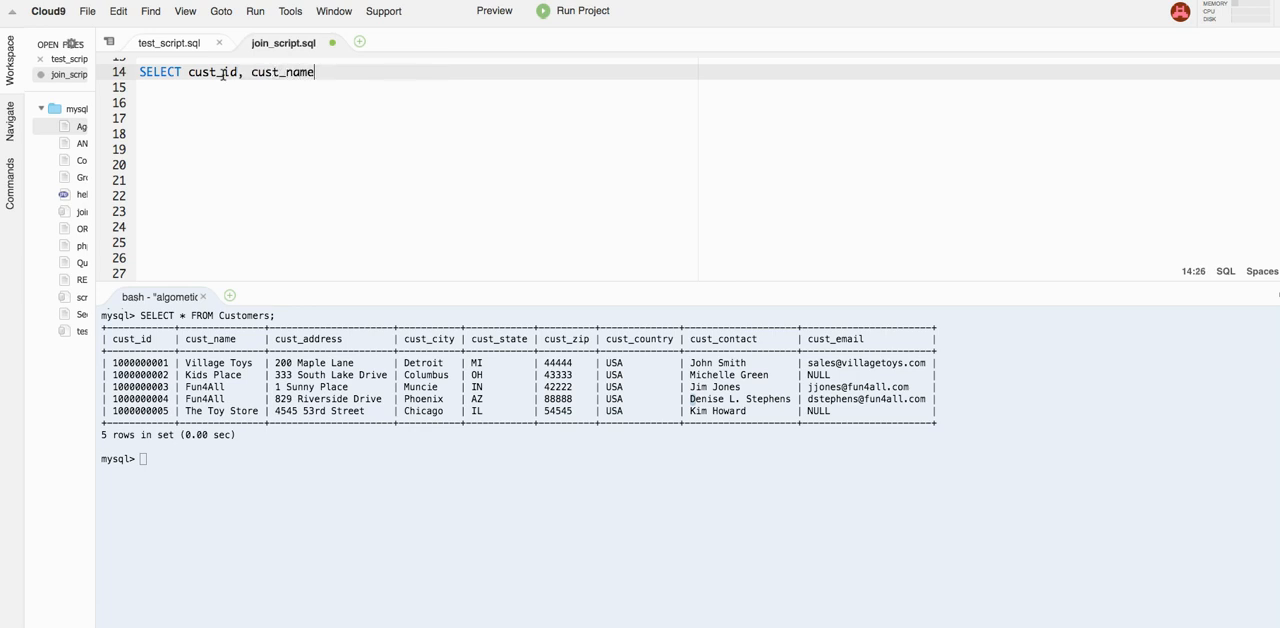
pyautogui.write(', cust_con')
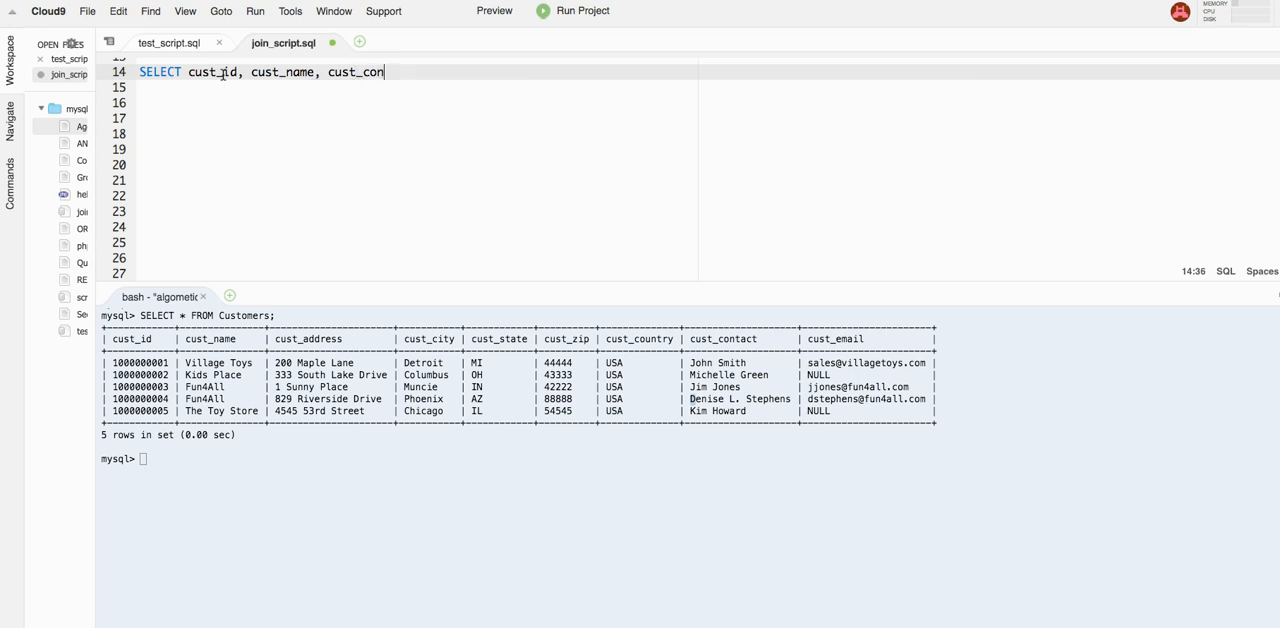
pyautogui.write('tact')
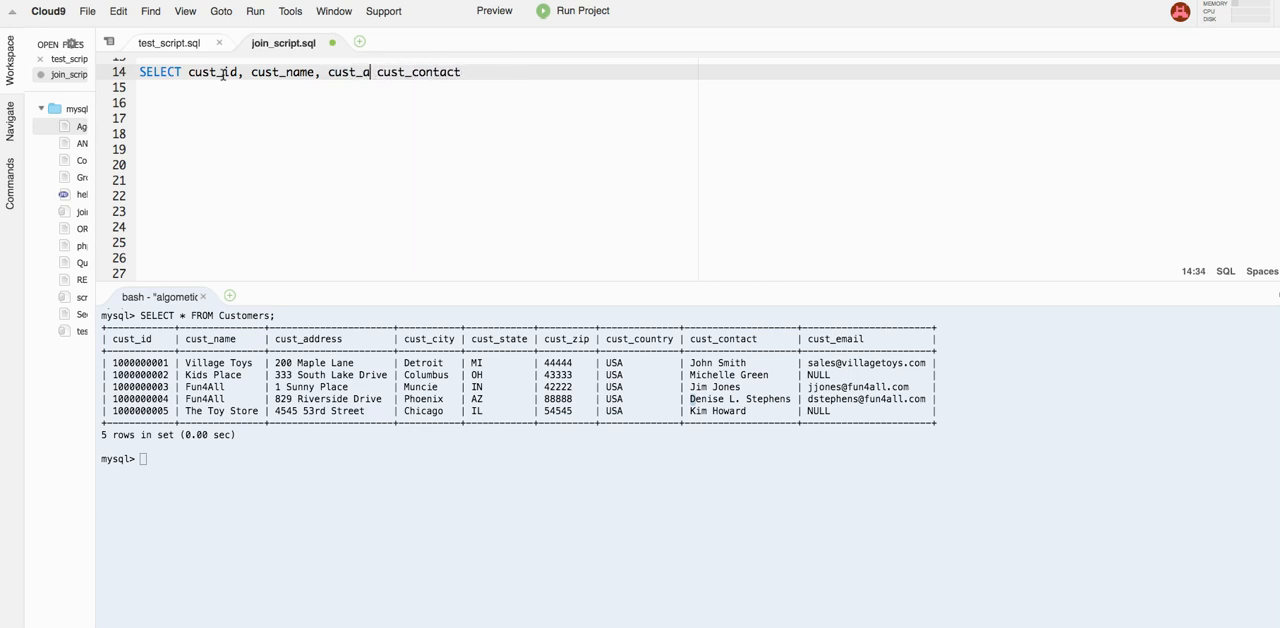
pyautogui.write('ddress,')
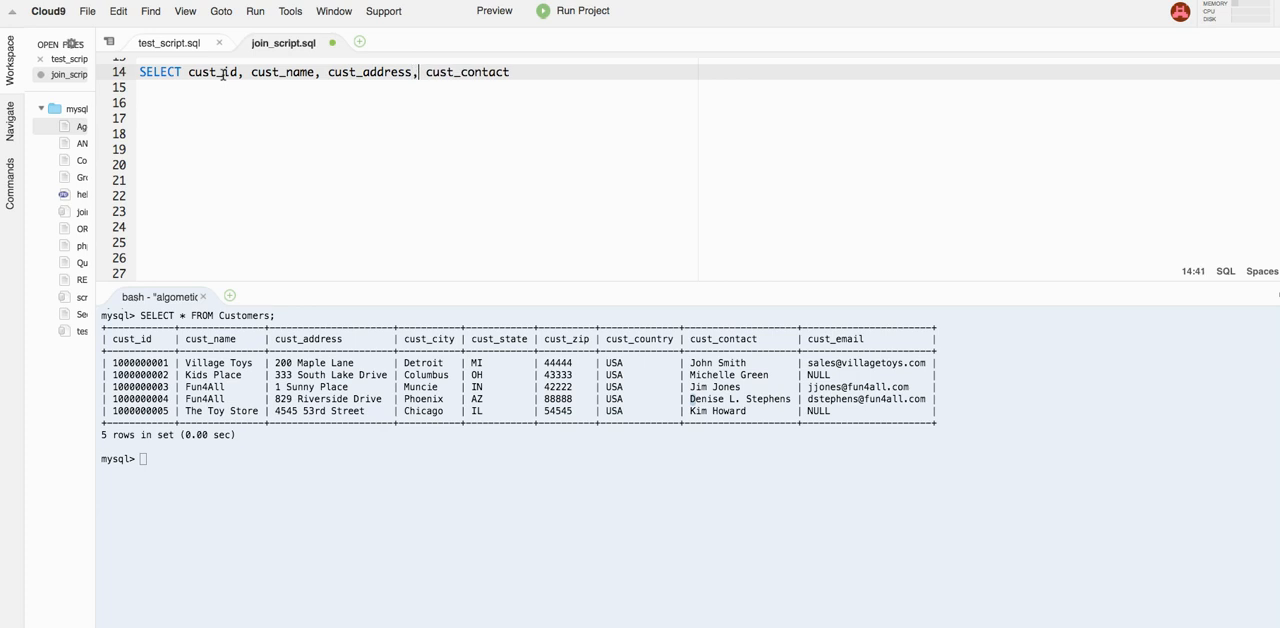
# Add FROM Customers and begin the WHERE cust_name = filter
pyautogui.press('Enter')
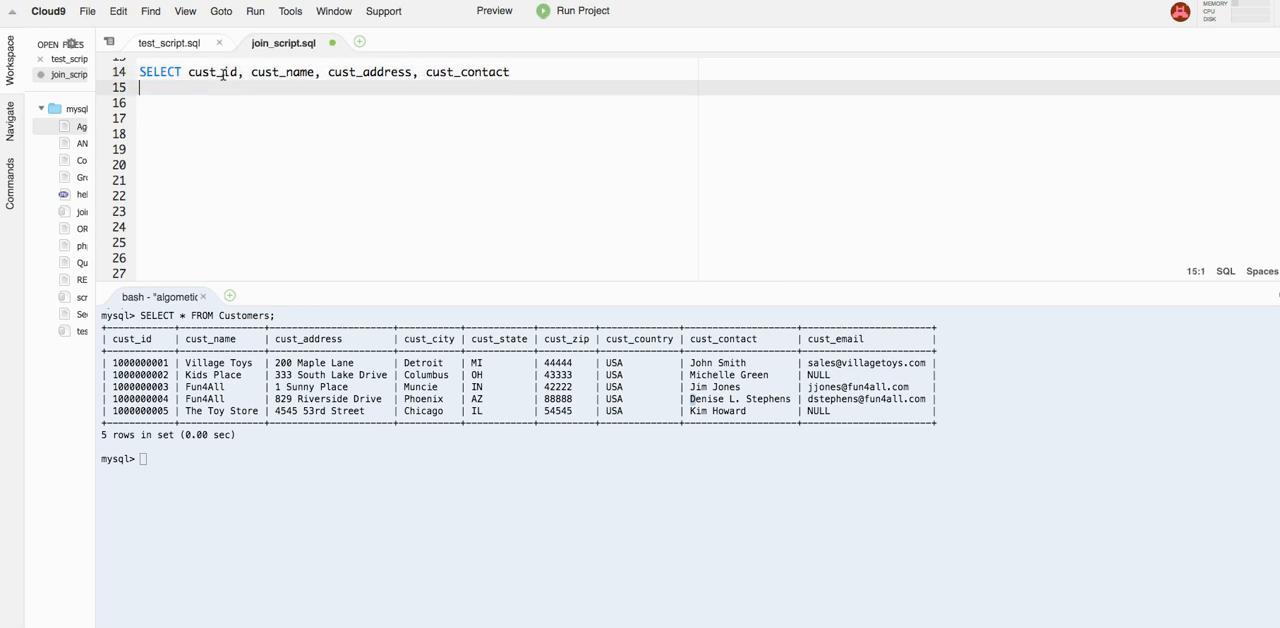
pyautogui.write('FROM')
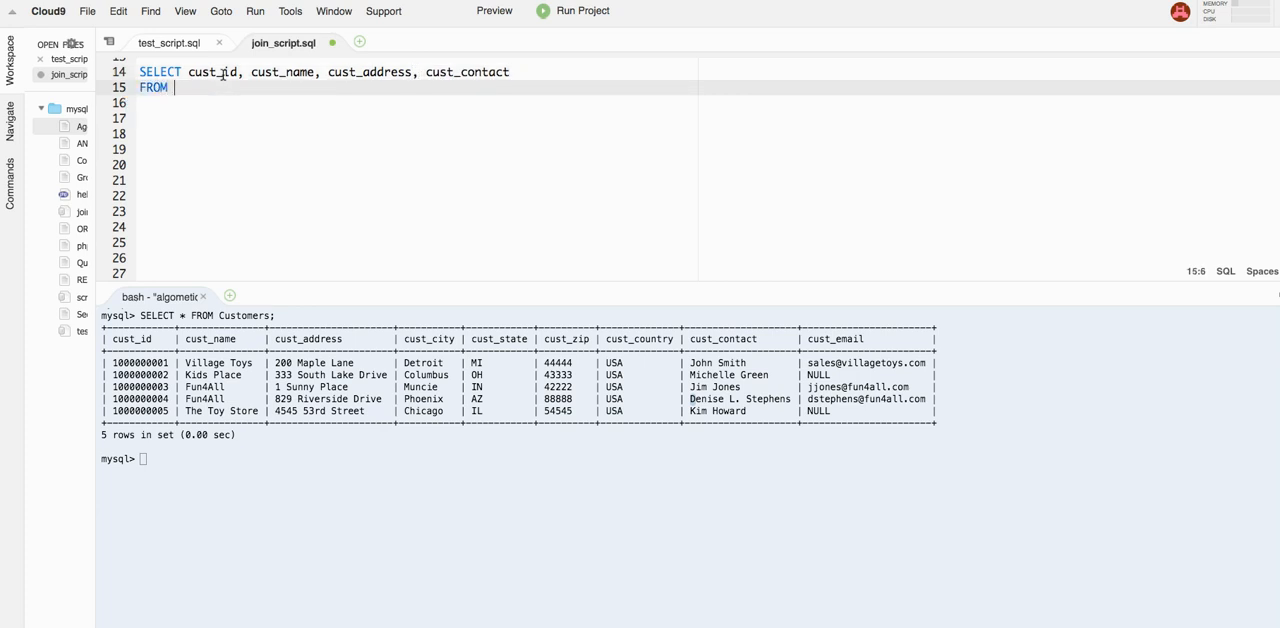
pyautogui.write('Customers')
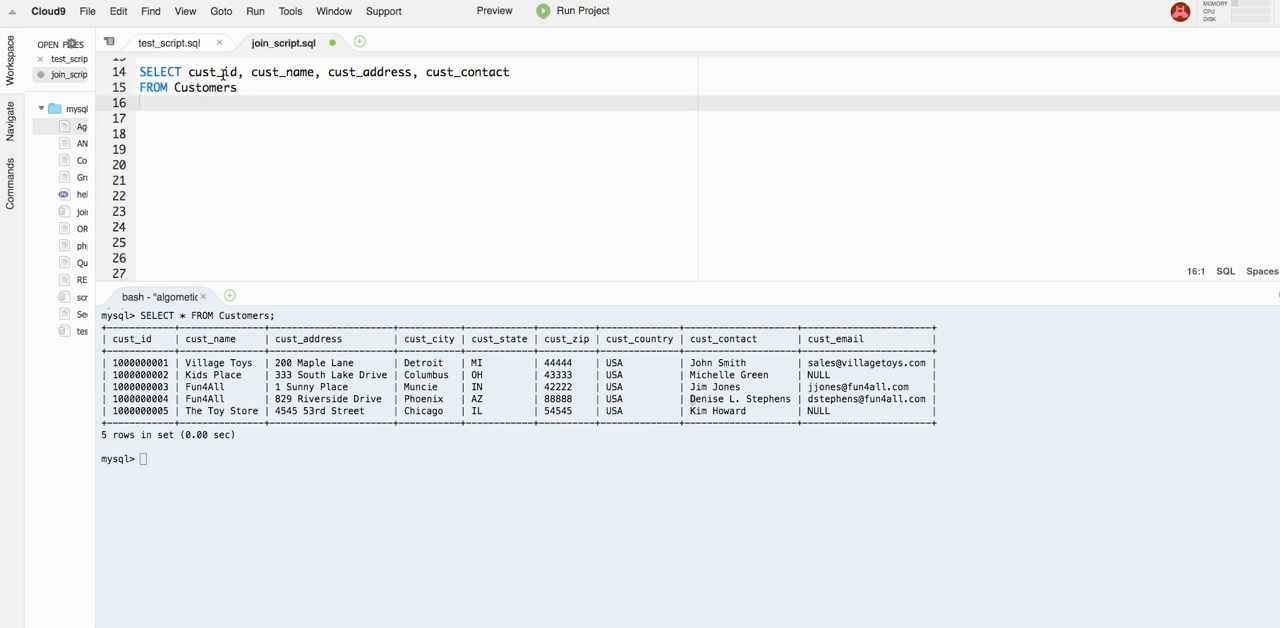
pyautogui.write('WHERE cust_name')
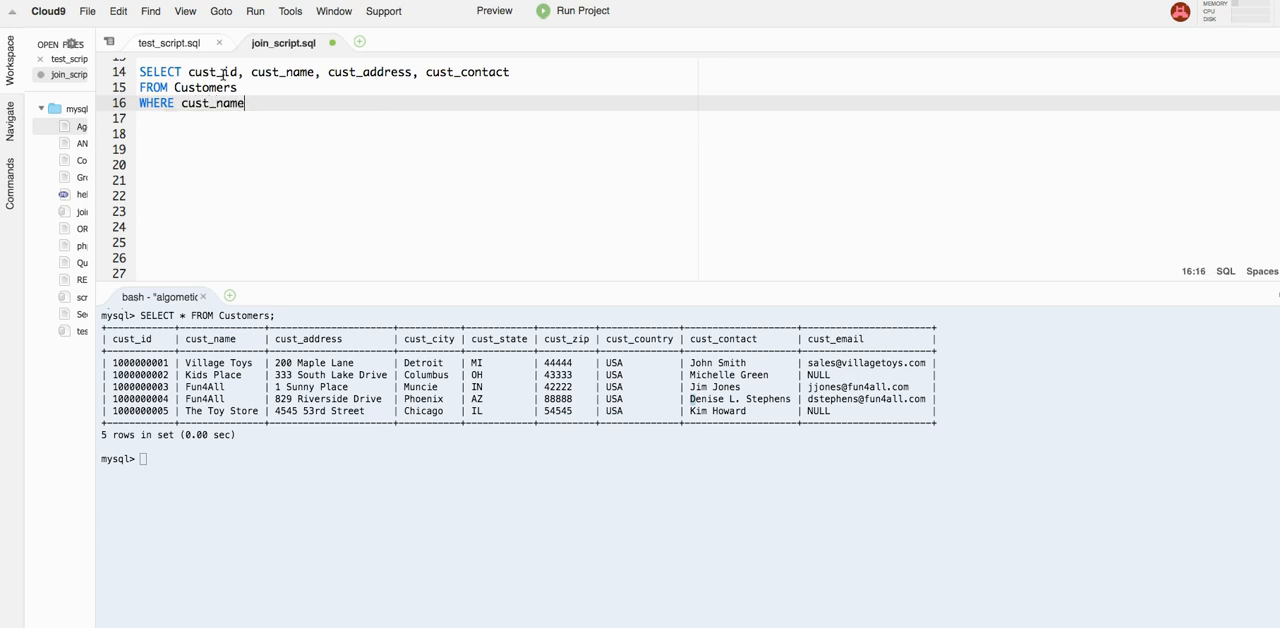
pyautogui.write('= (S')
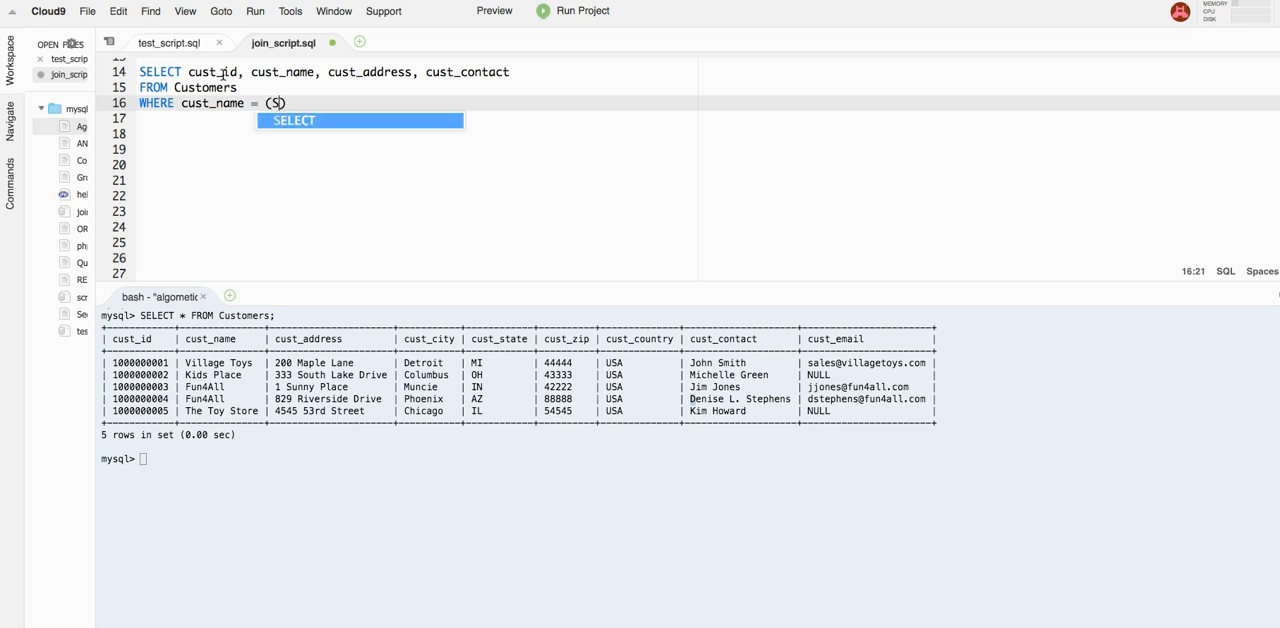
# Write the subquery SELECT cust_name FROM Customers WHERE cust_contact = 'Jim Jones' and close with );
pyautogui.write('ELECT cust_name')
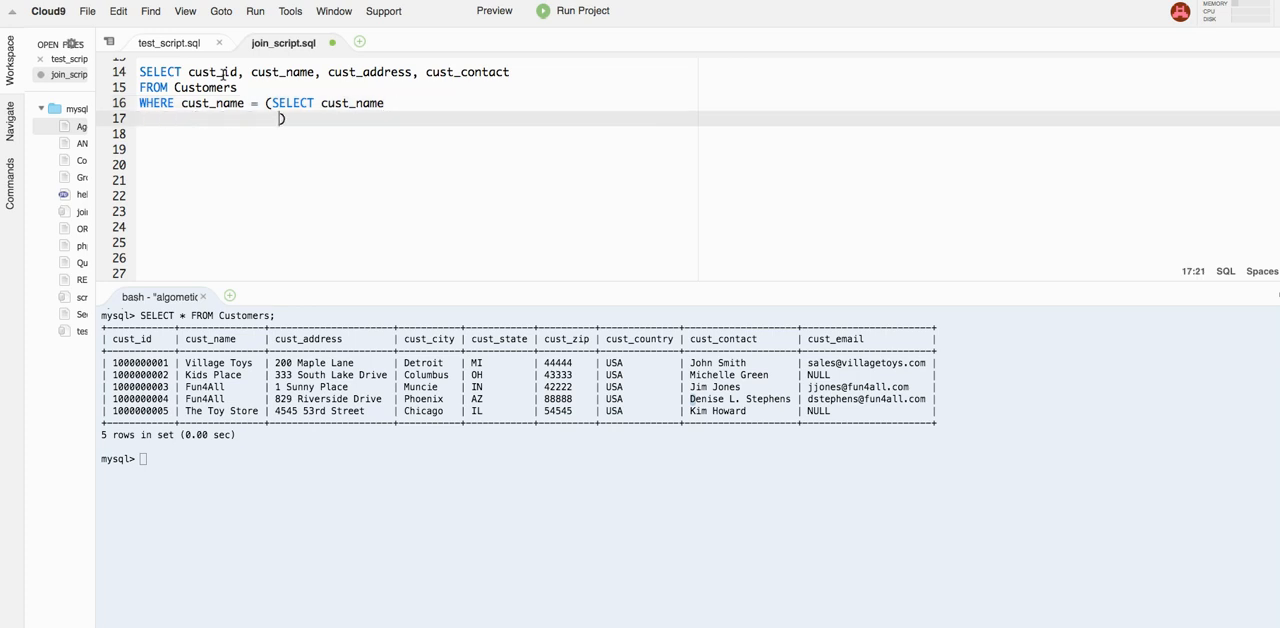
pyautogui.write('FROM Customers')
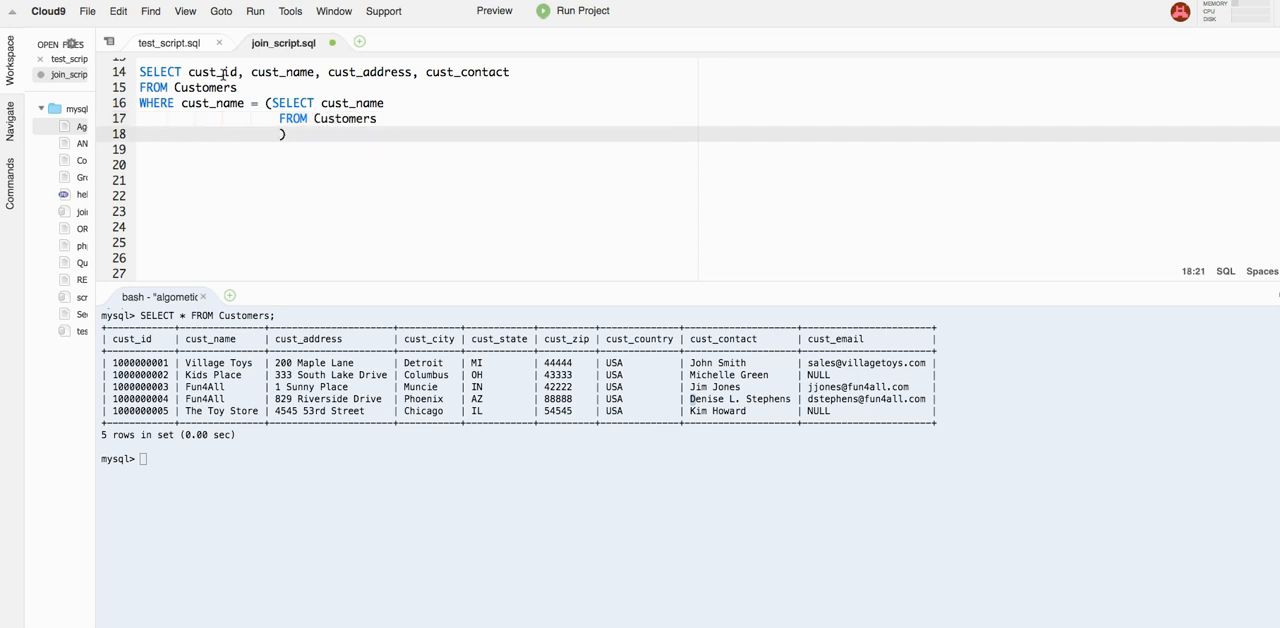
pyautogui.write('WHERE cust_contact =')
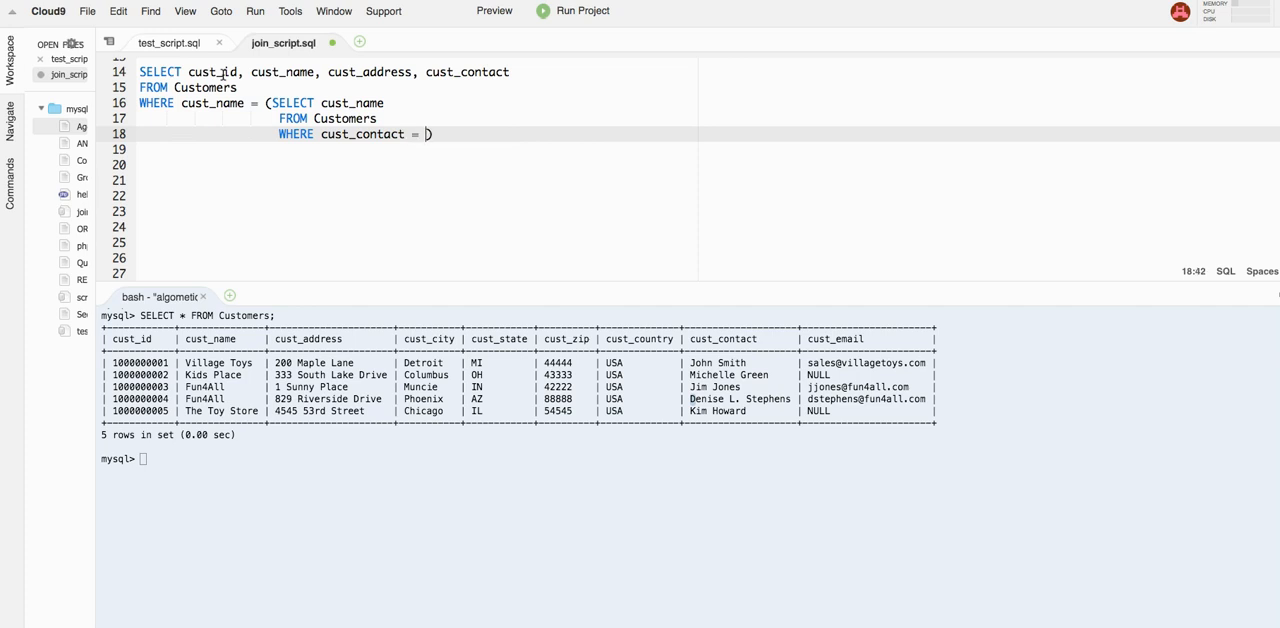
pyautogui.write("'Jim'")
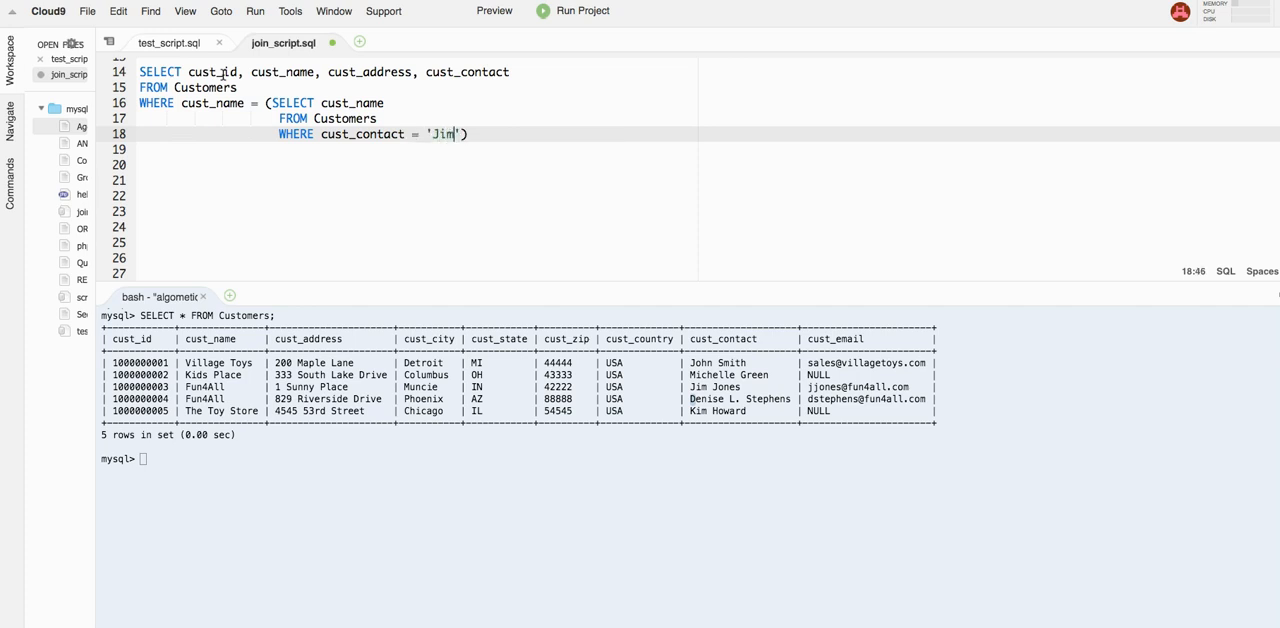
pyautogui.write('Jones')
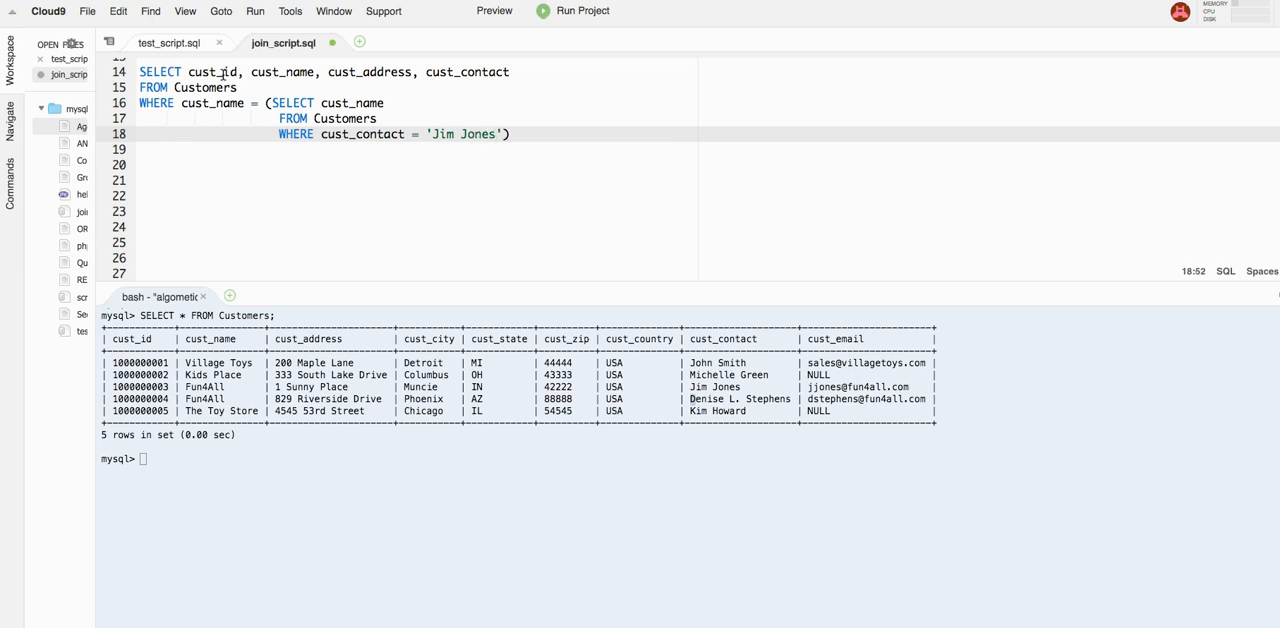
pyautogui.write(');')
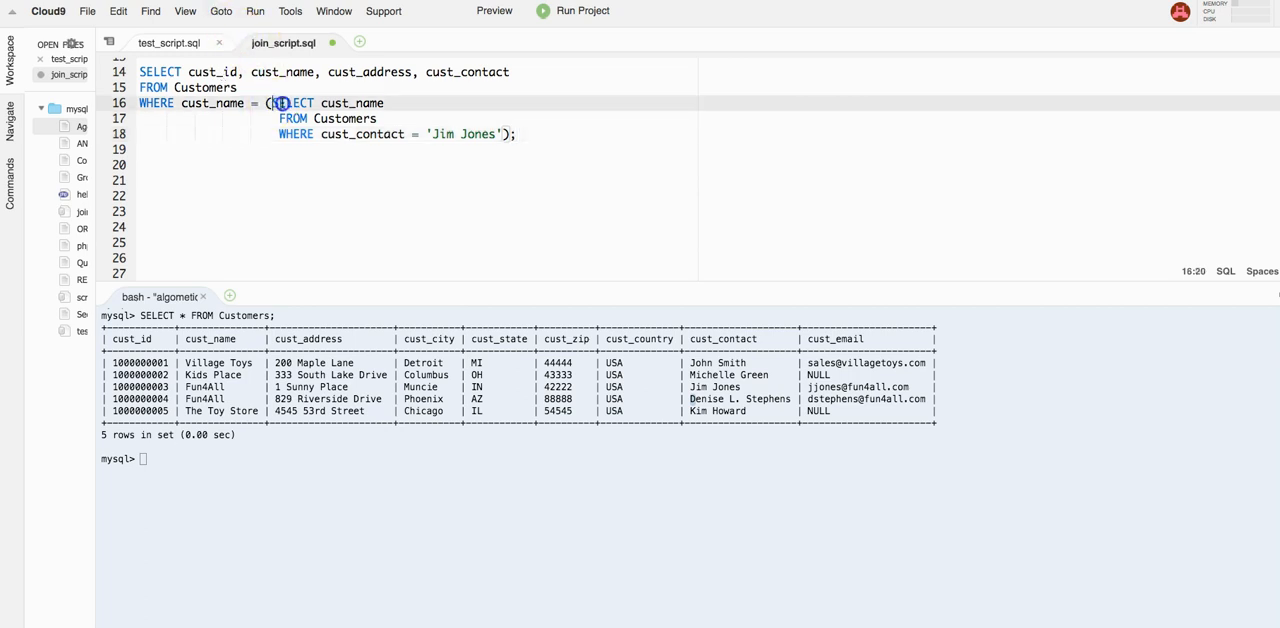
pyautogui.moveTo(270, 104); pyautogui.dragTo(500, 134)
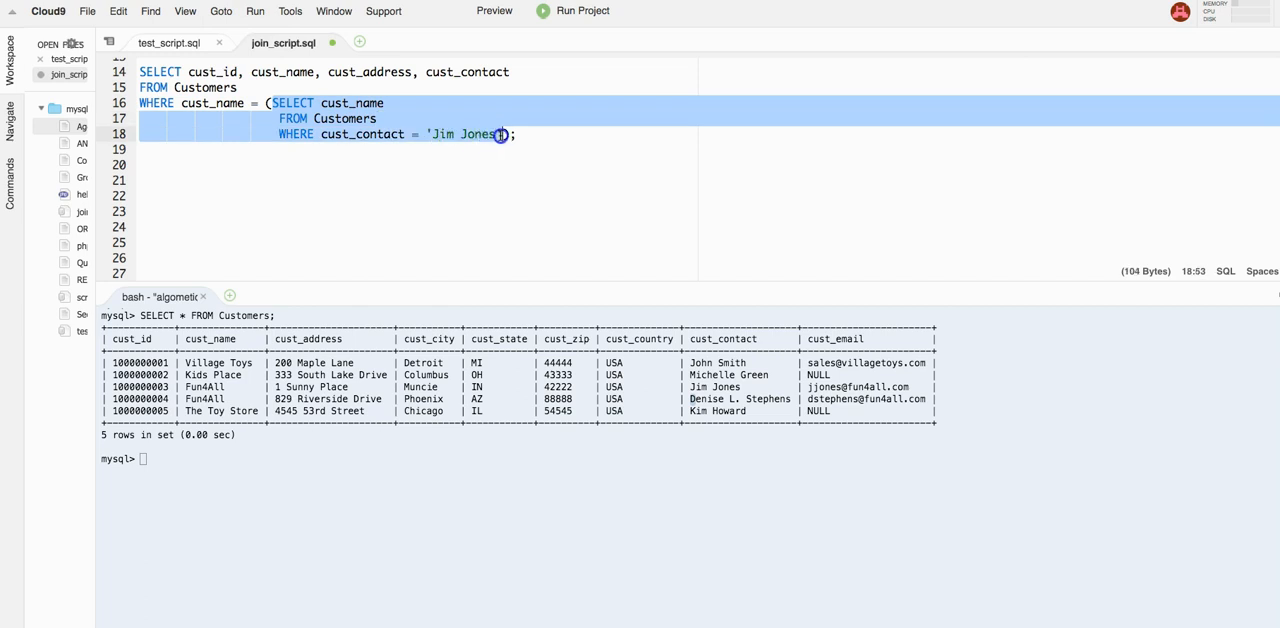
pyautogui.click(382, 104)
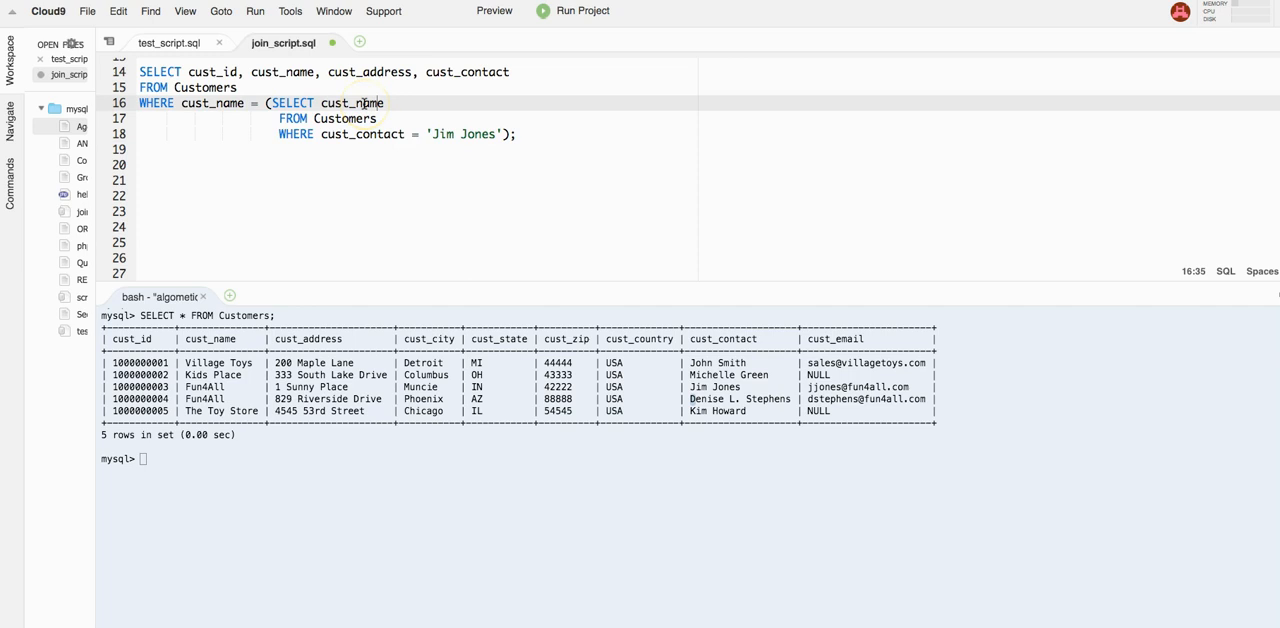
pyautogui.moveTo(444, 134)
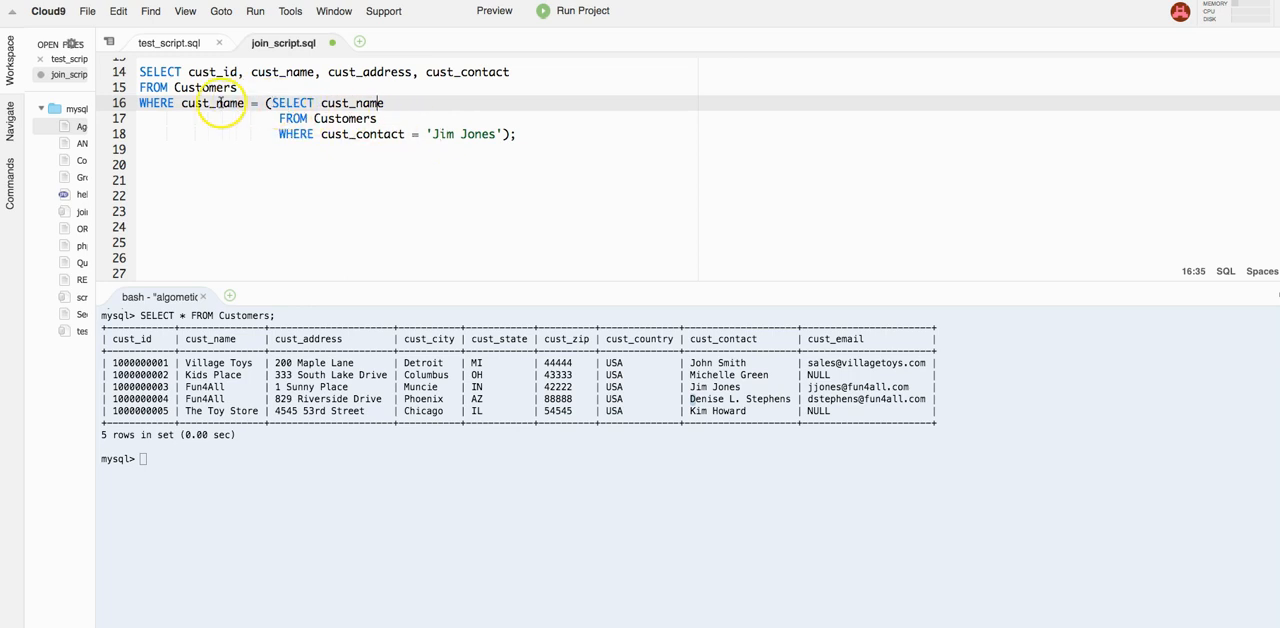
pyautogui.moveTo(248, 104)
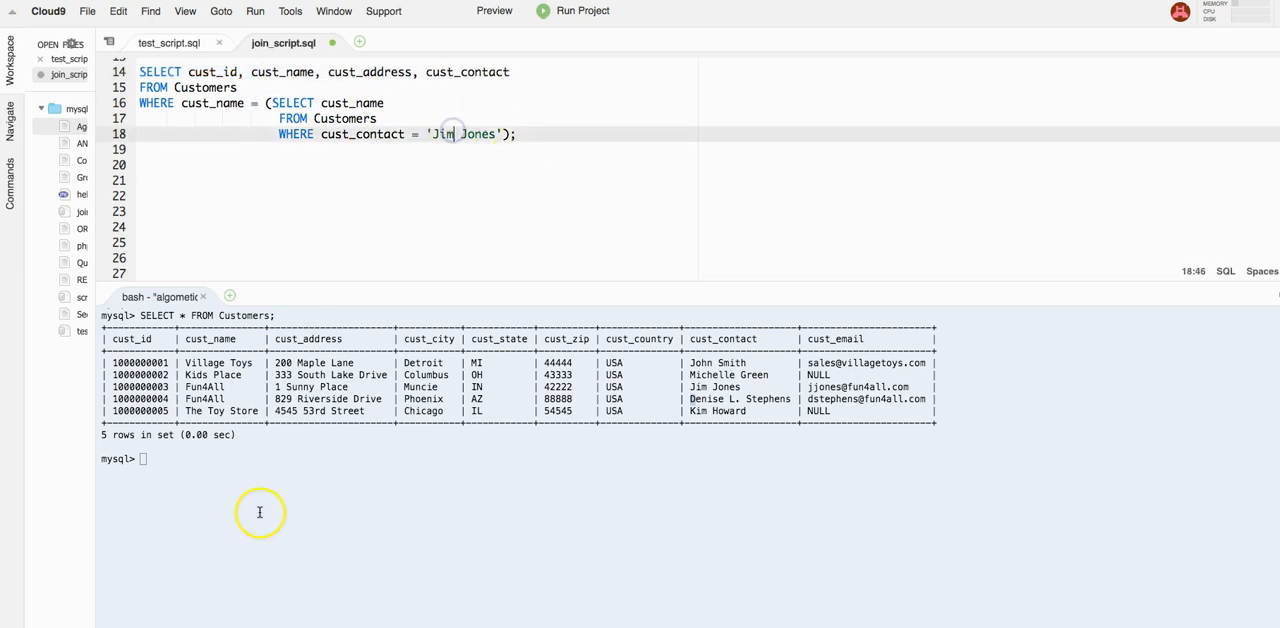
# Enter source join_script.sql; at the MySQL prompt
pyautogui.write('sour')
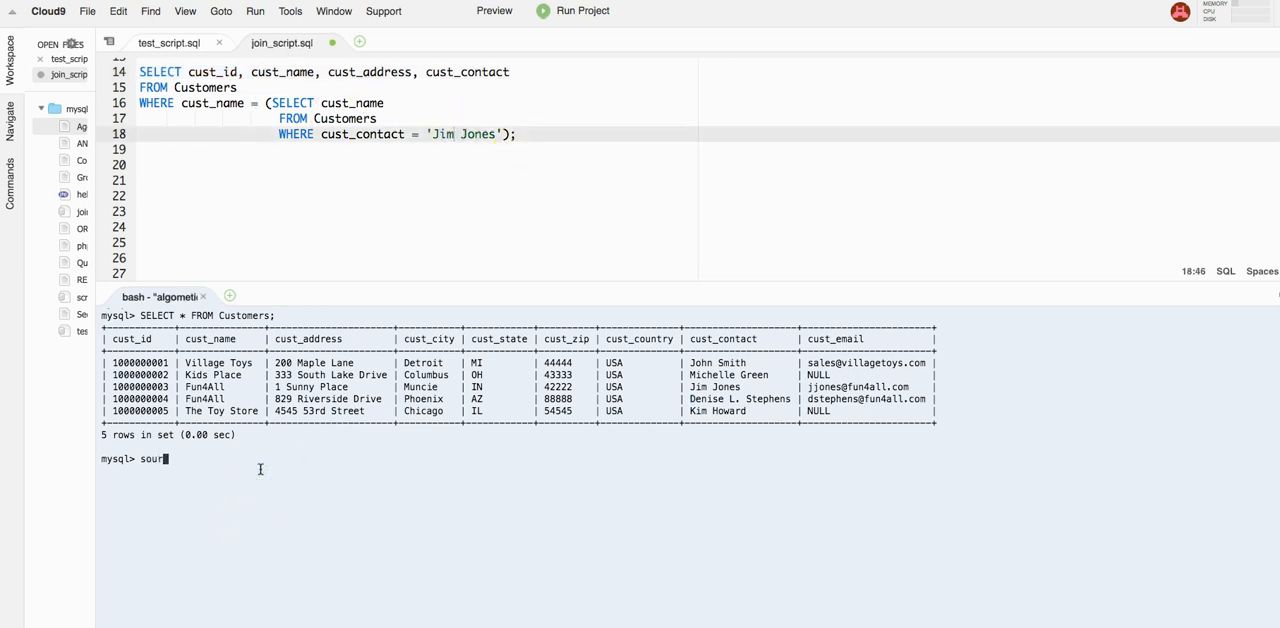
pyautogui.write('ce')
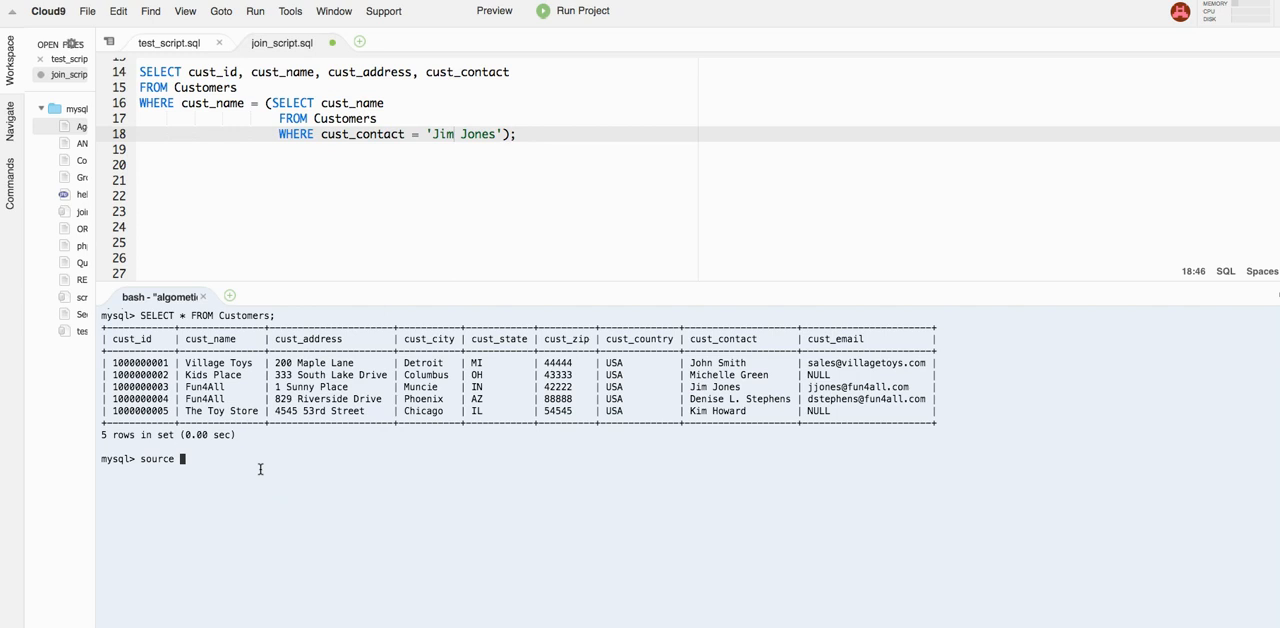
pyautogui.write('join_sc')
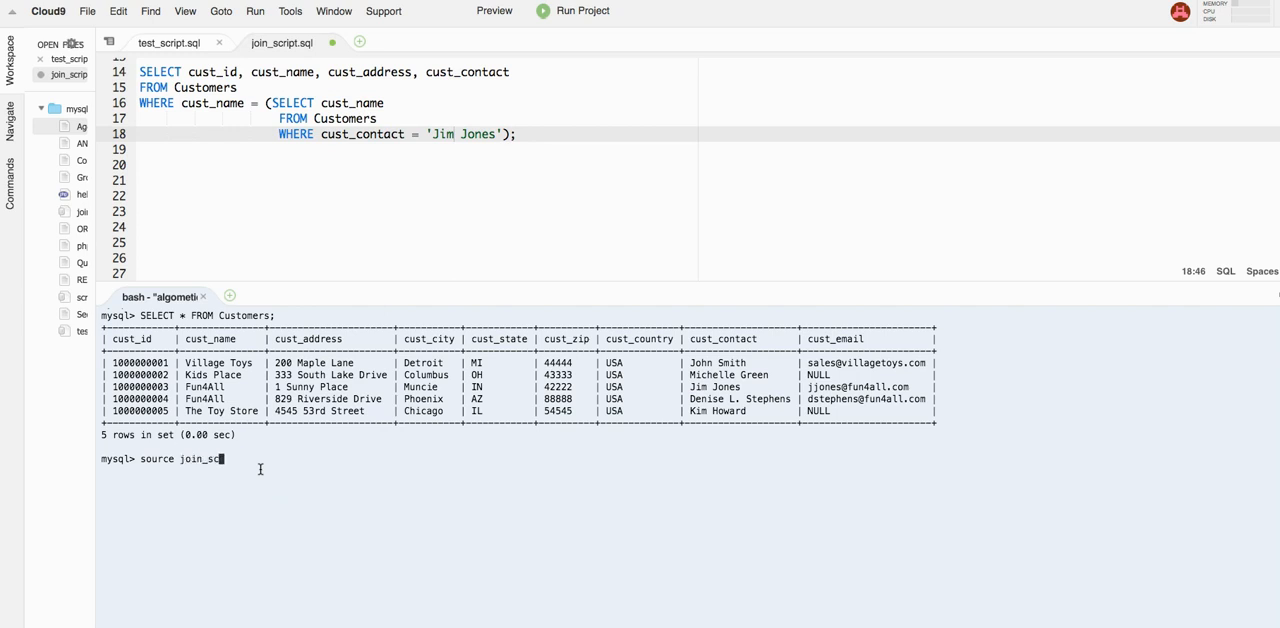
pyautogui.write('ript.sql')
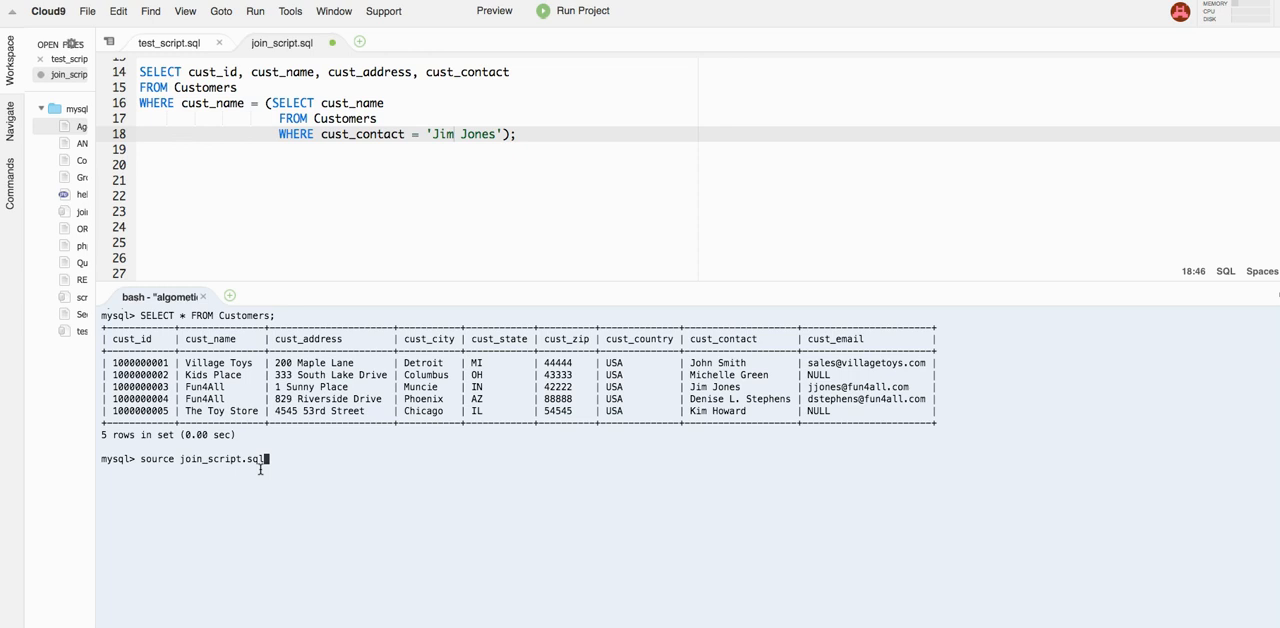
pyautogui.write(';')
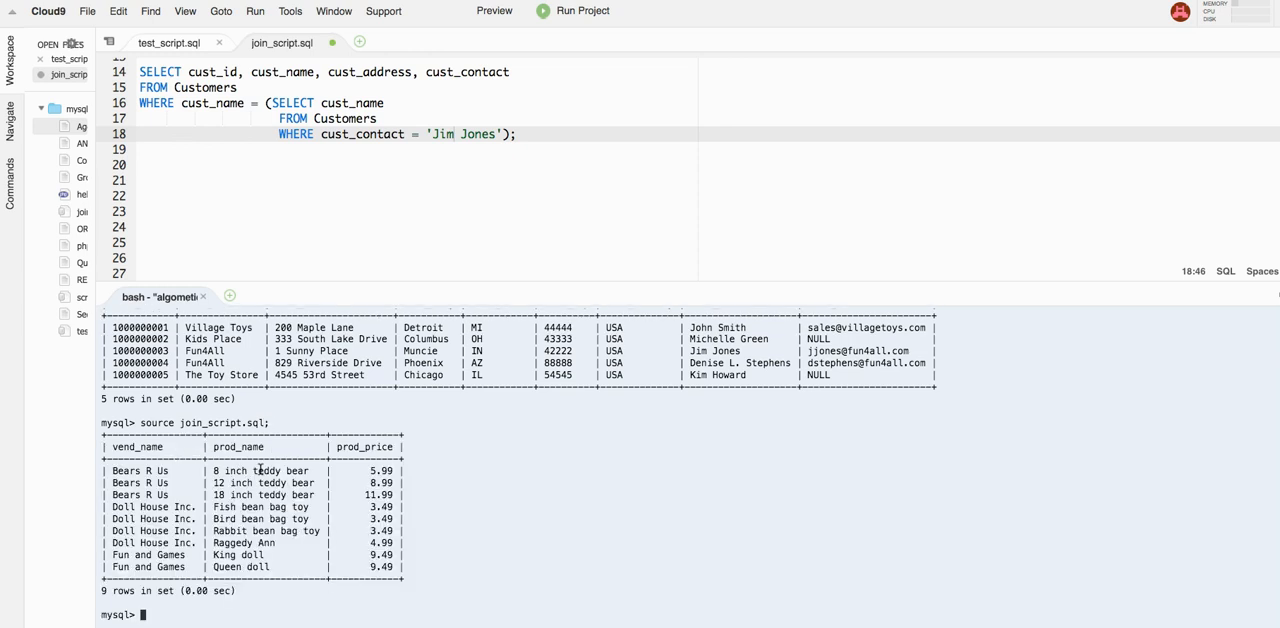
pyautogui.moveTo(362, 328)
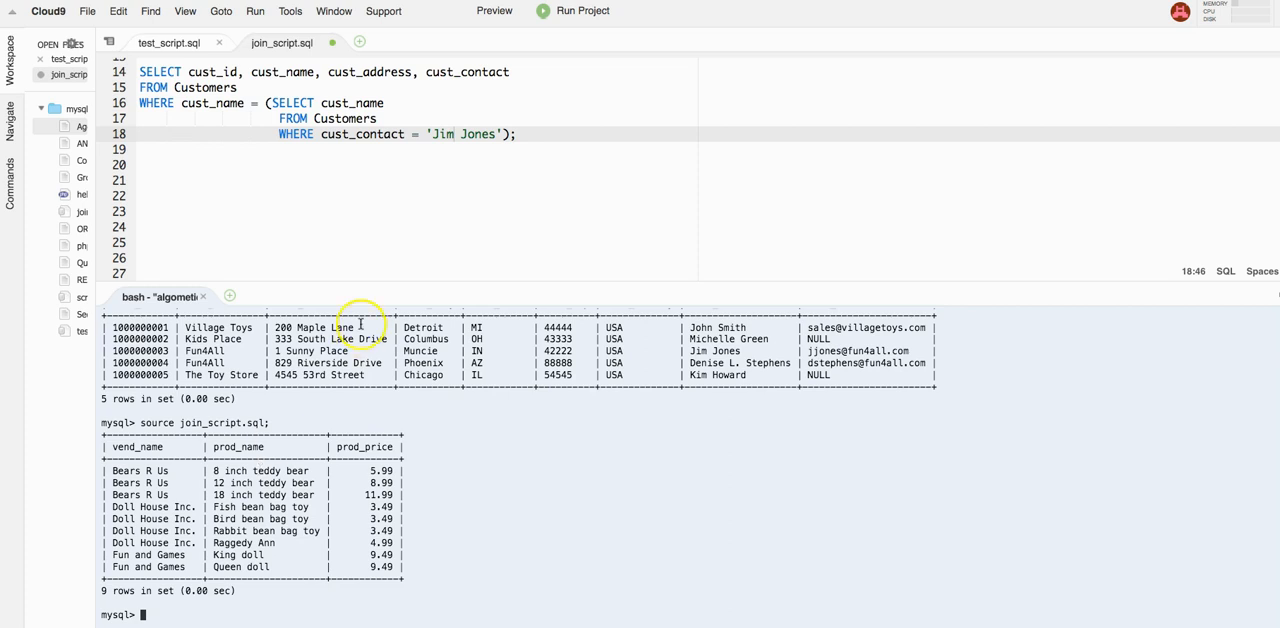
# Save the script and rerun join_script.sql to get the two Fun4All contacts
pyautogui.click(308, 180)
pyautogui.write('source join_script.sql;')
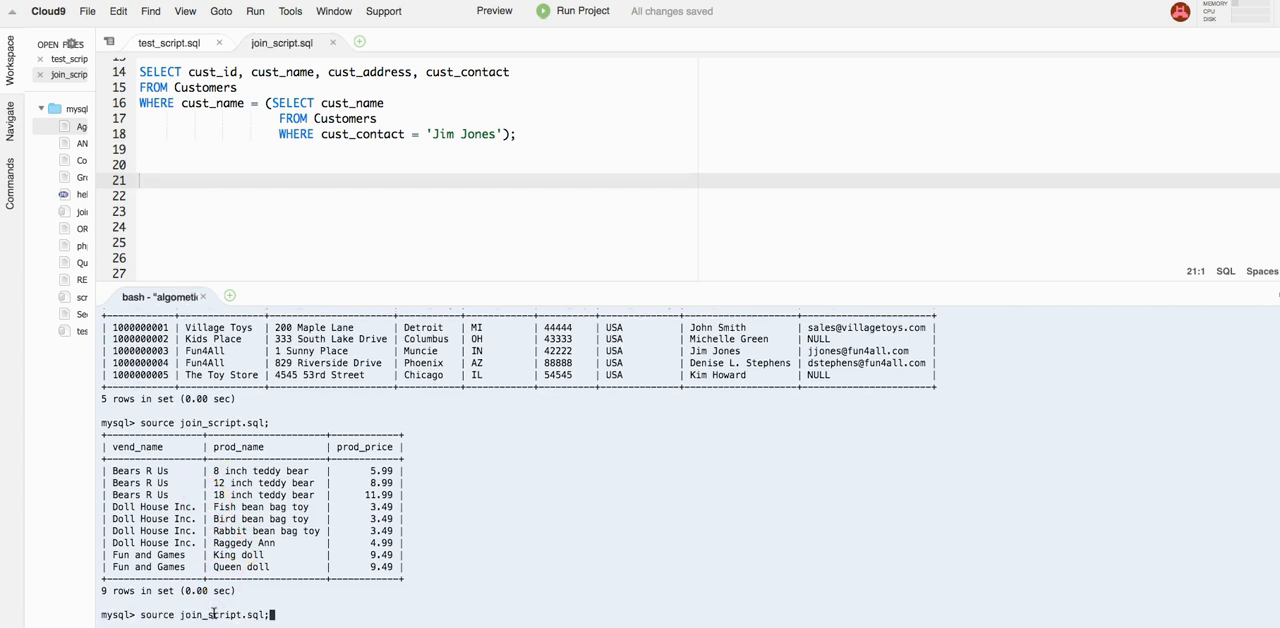
pyautogui.press('Return')
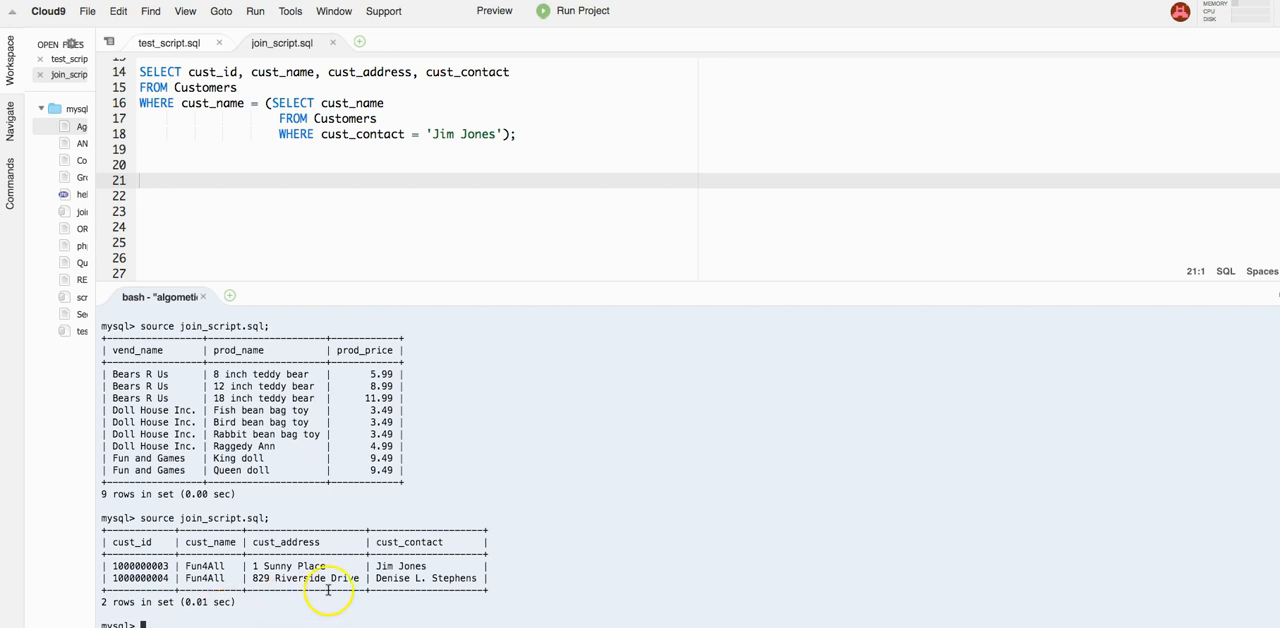
pyautogui.moveTo(204, 576)
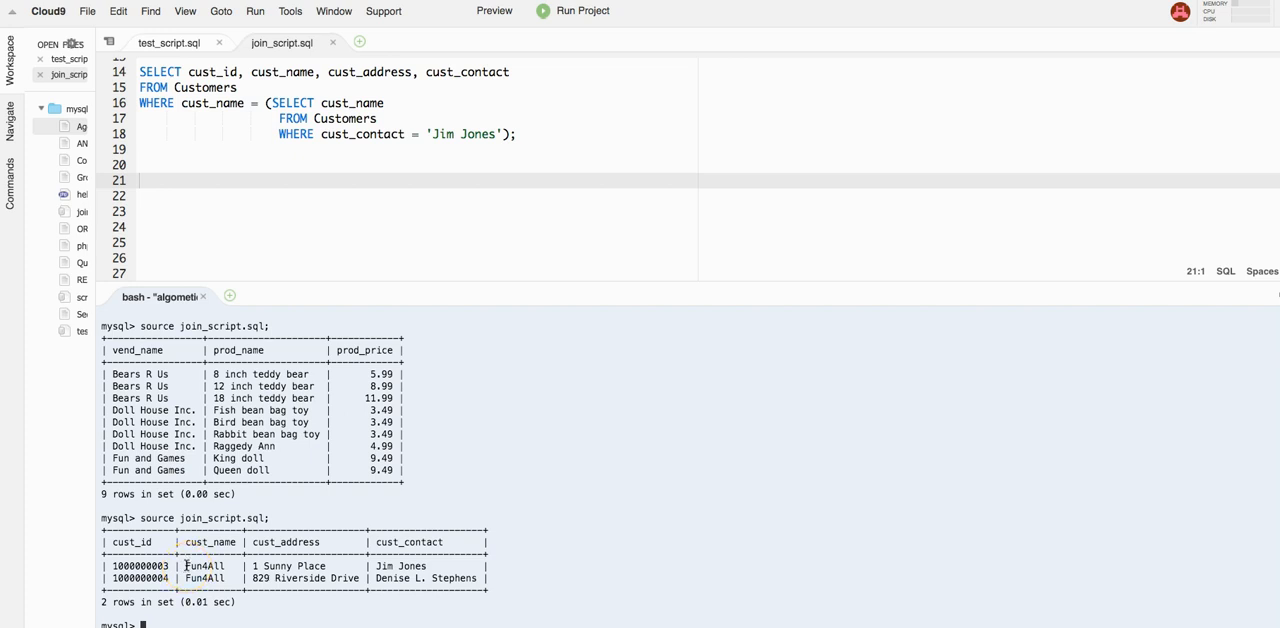
pyautogui.moveTo(176, 222)
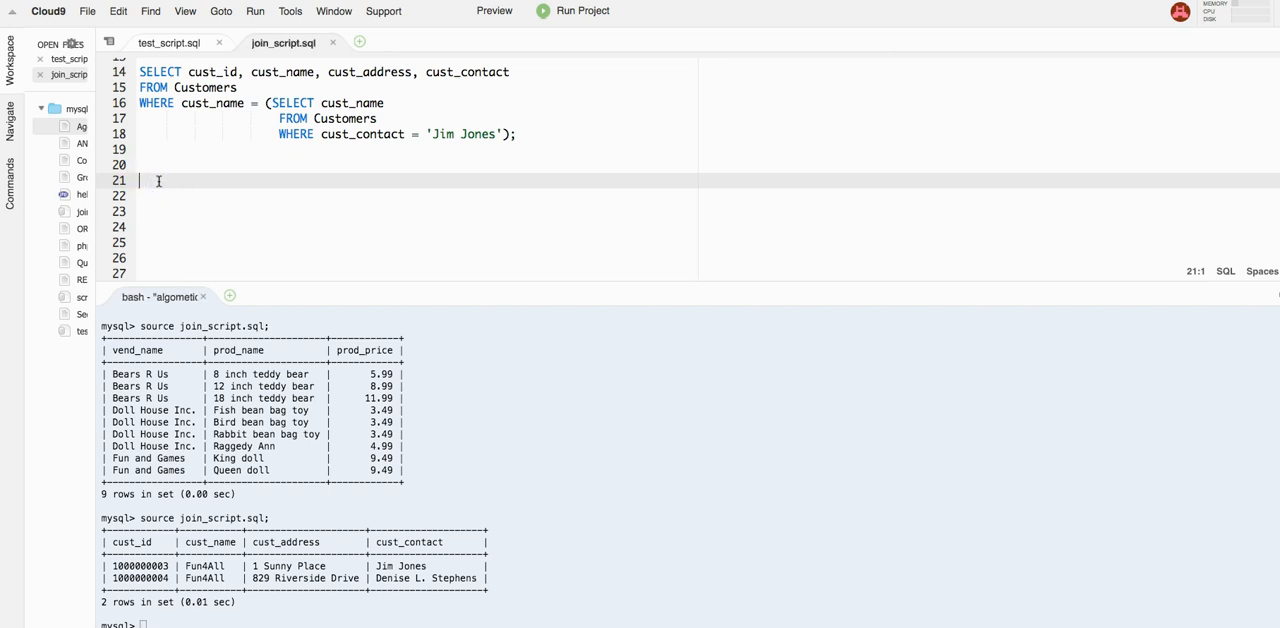
# Start a new SELECT of cust_id, cust_name, cust_address, cust_contact
pyautogui.write('SELECT')
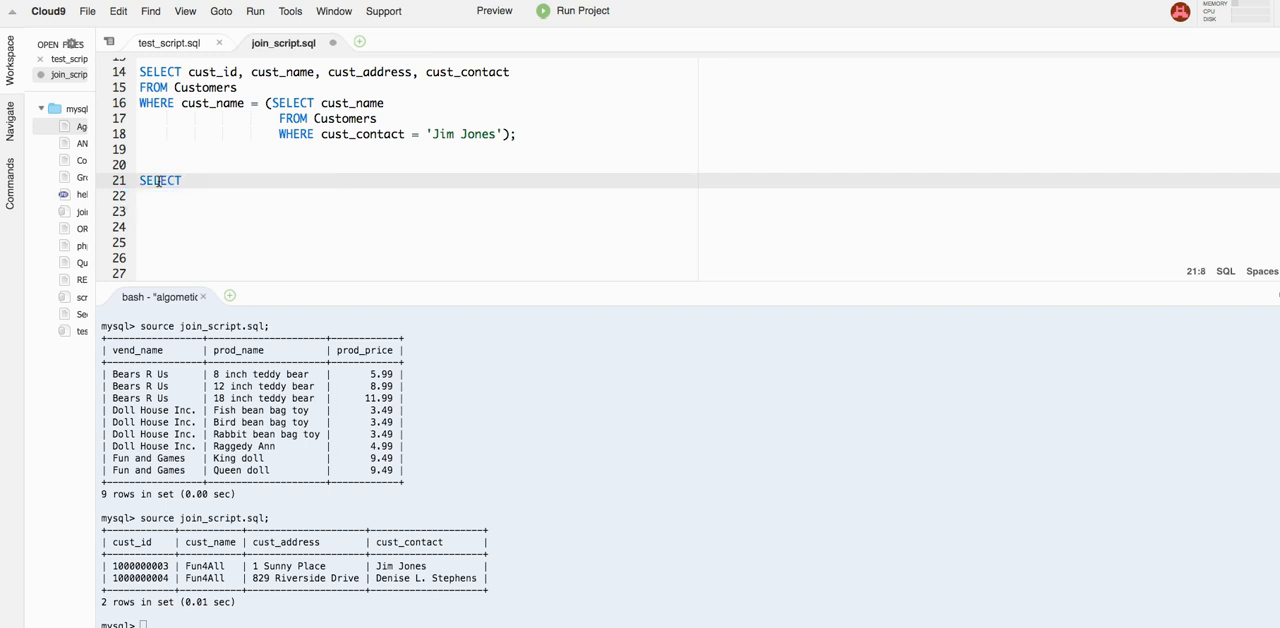
pyautogui.write('c1')
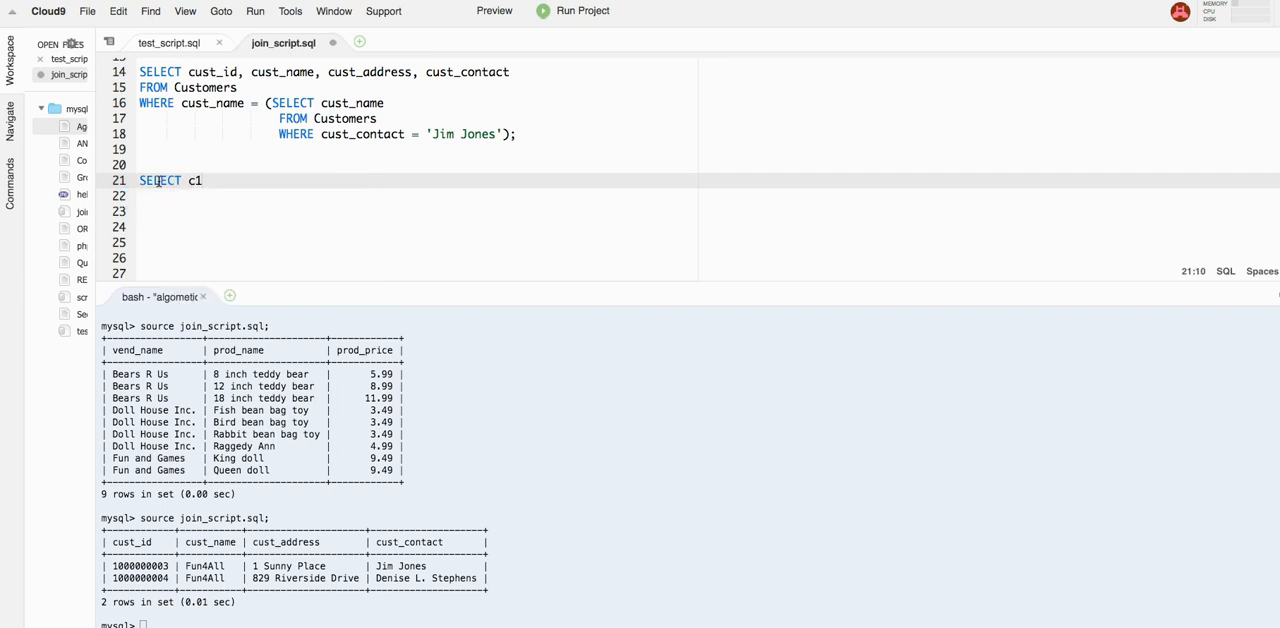
pyautogui.press('BackSpace')
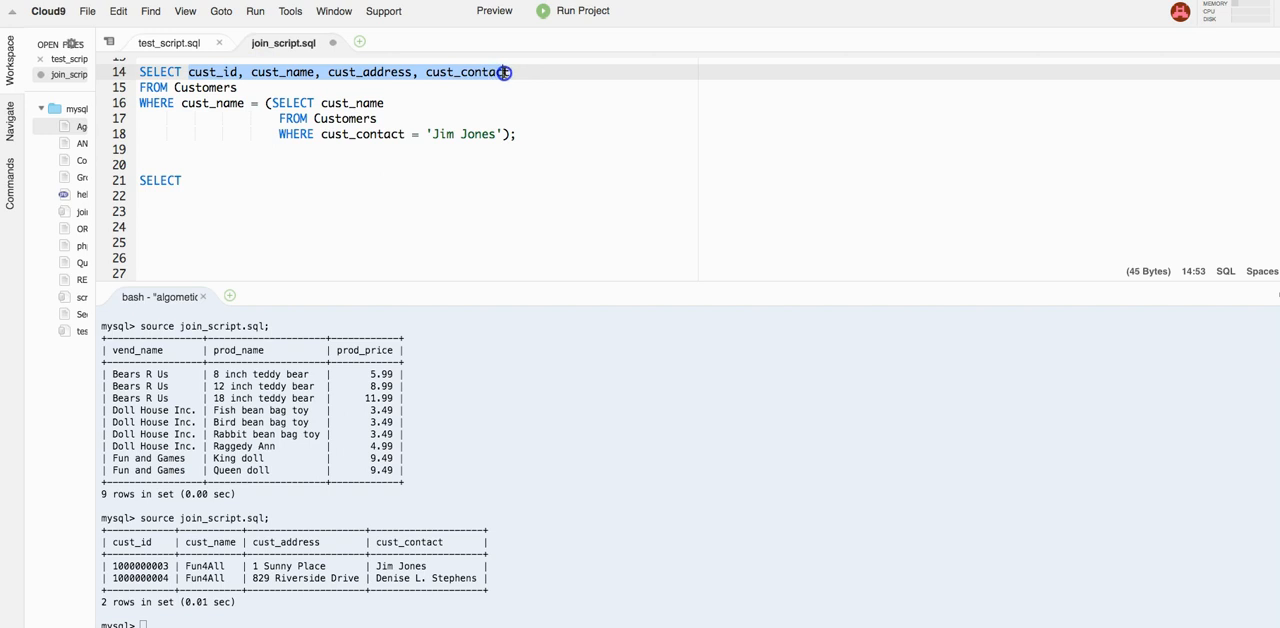
pyautogui.click(190, 180)
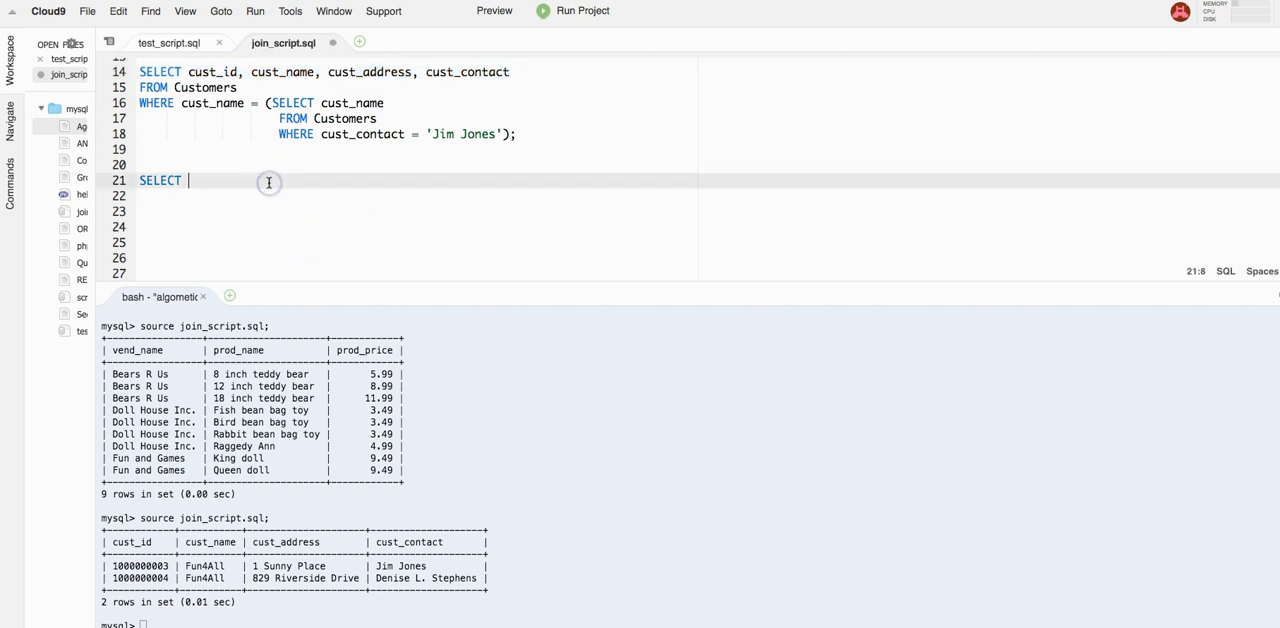
pyautogui.write('cust_id, cust_name, cust_address, cust_contact')
pyautogui.click(418, 196)
pyautogui.write('FROM Cus')
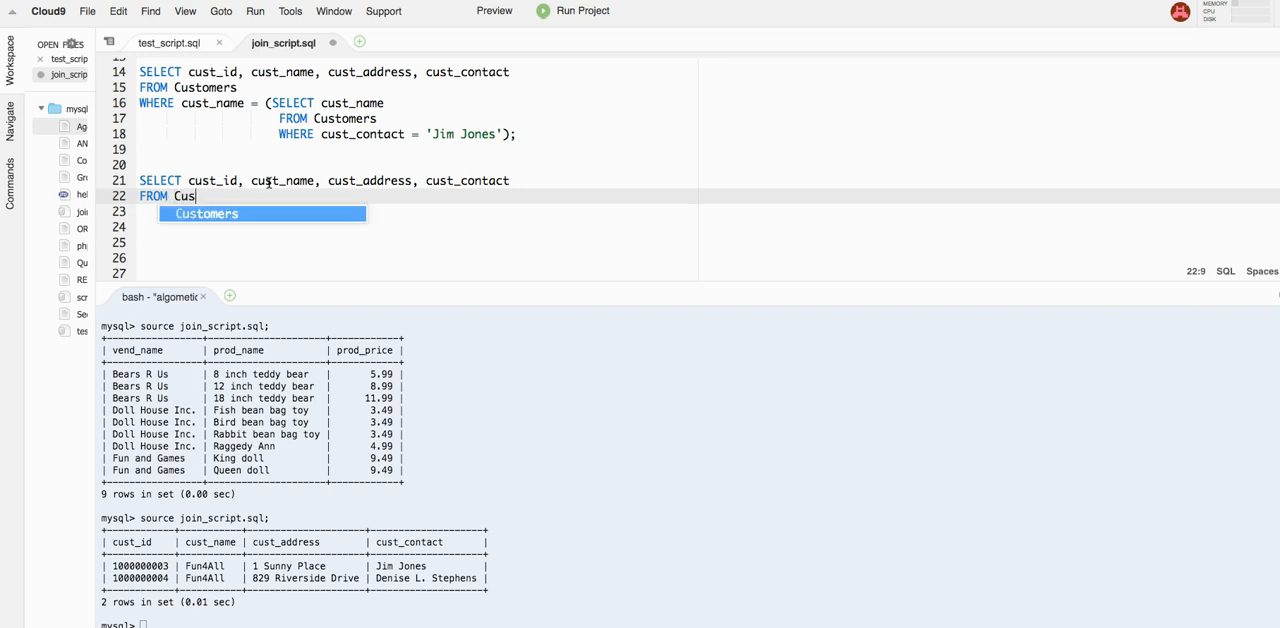
# Add FROM Customers AS c1, Customers AS c2
pyautogui.press('Tab')
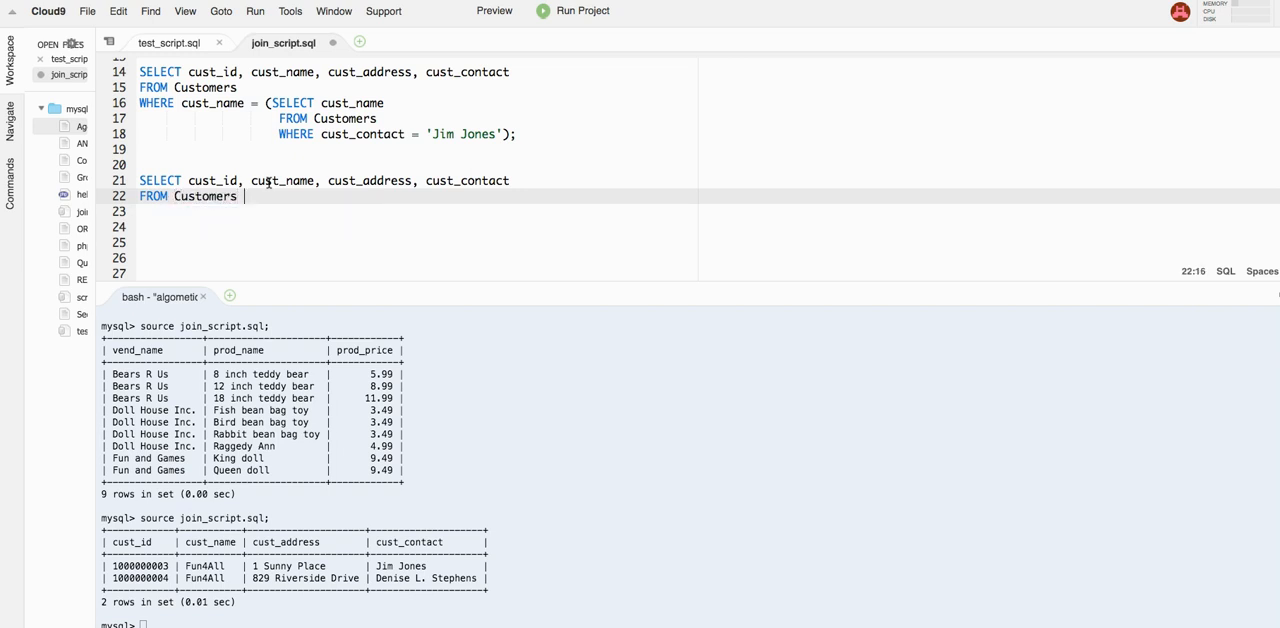
pyautogui.write('AS')
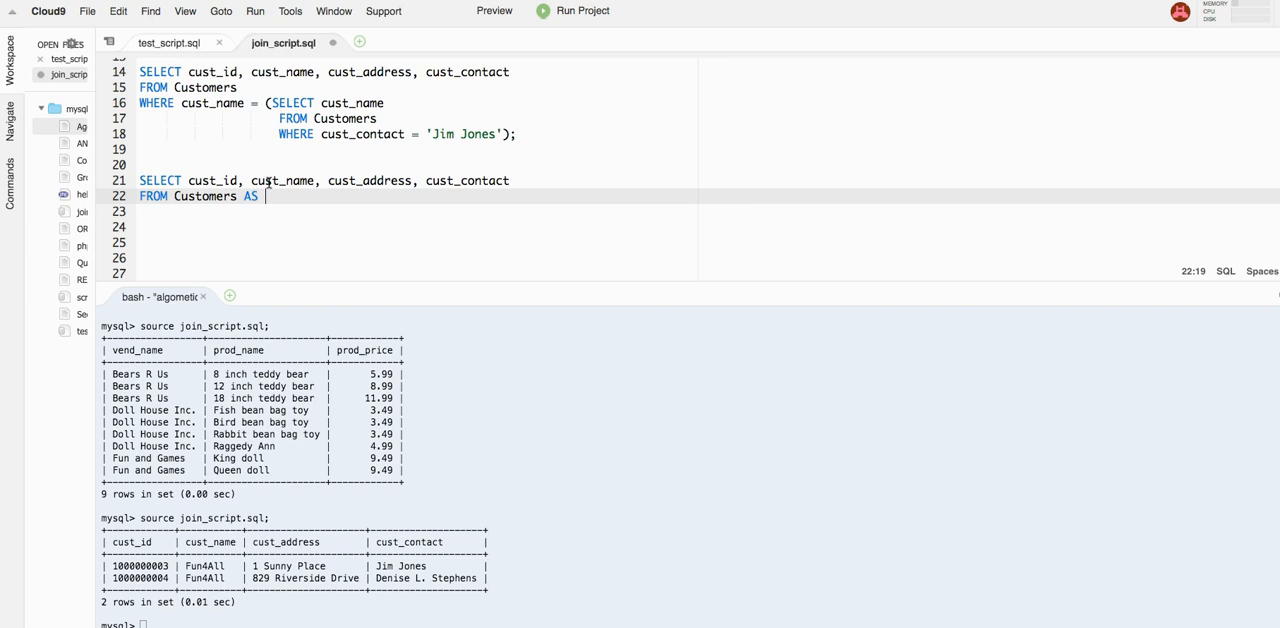
pyautogui.write('C1')
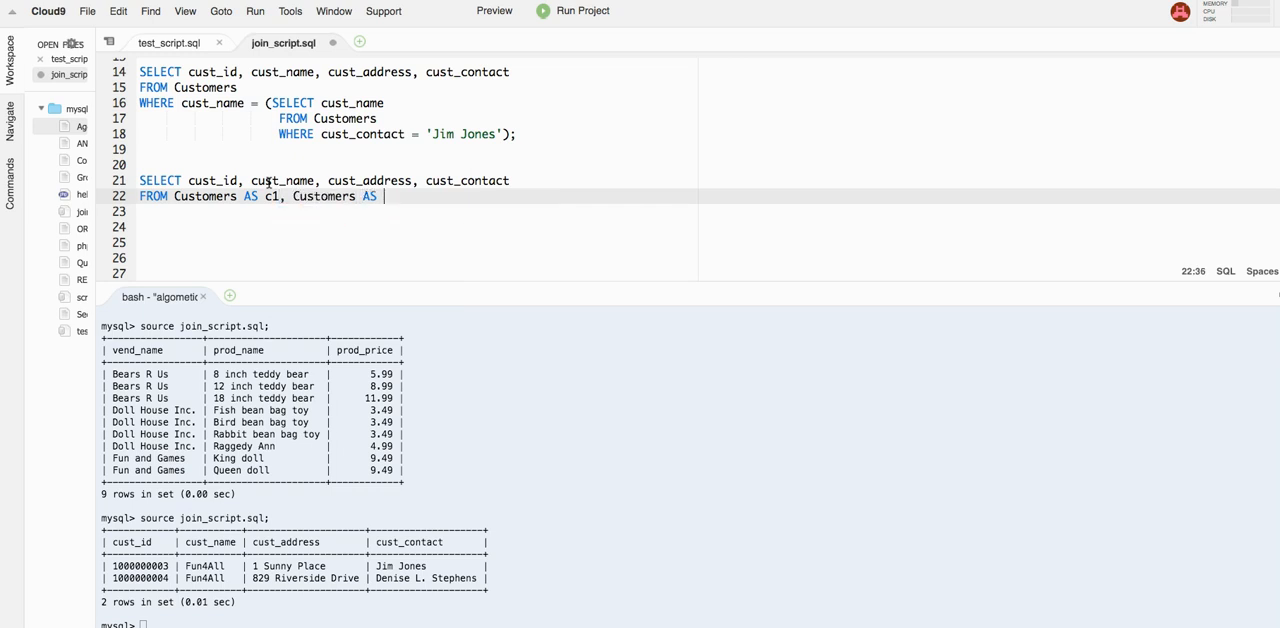
pyautogui.write('c2')
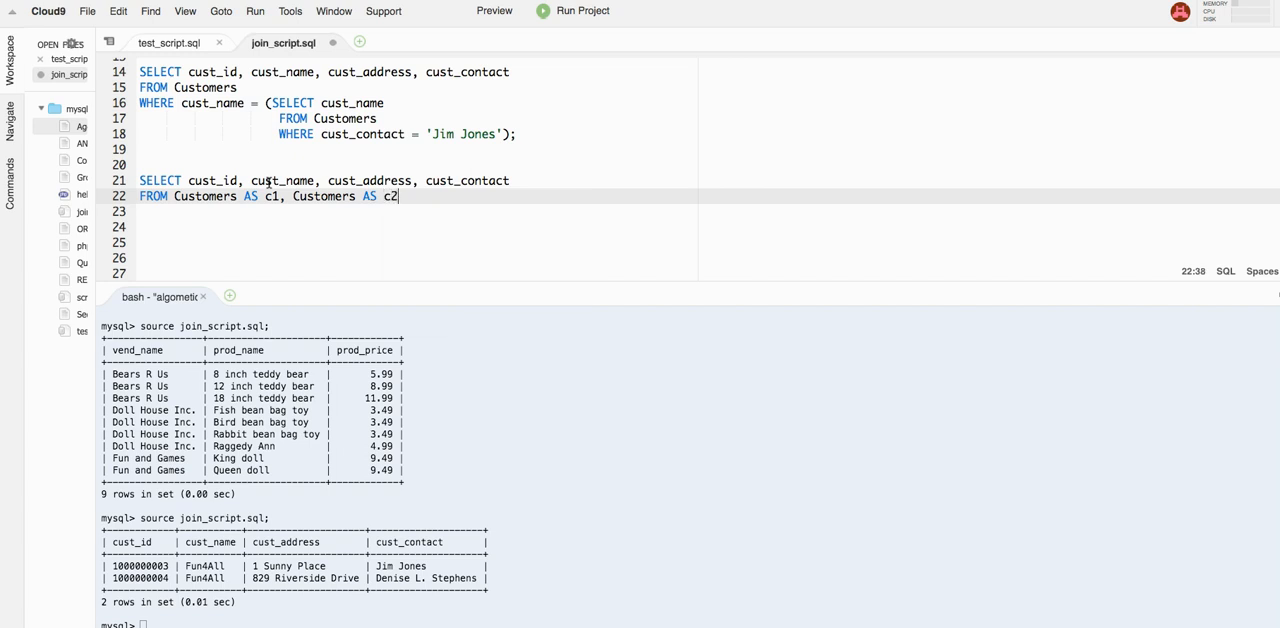
# Add WHERE c1.cust_name = c2.cust_name as the self-join condition
pyautogui.write('WHERE c')
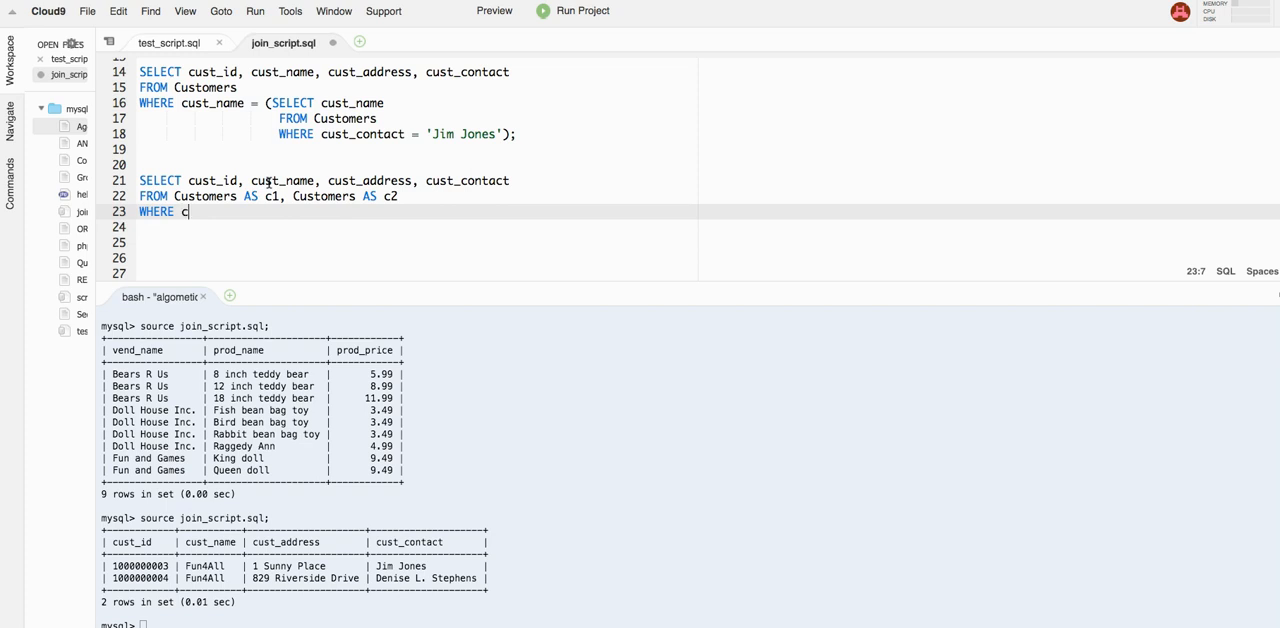
pyautogui.write('1.')
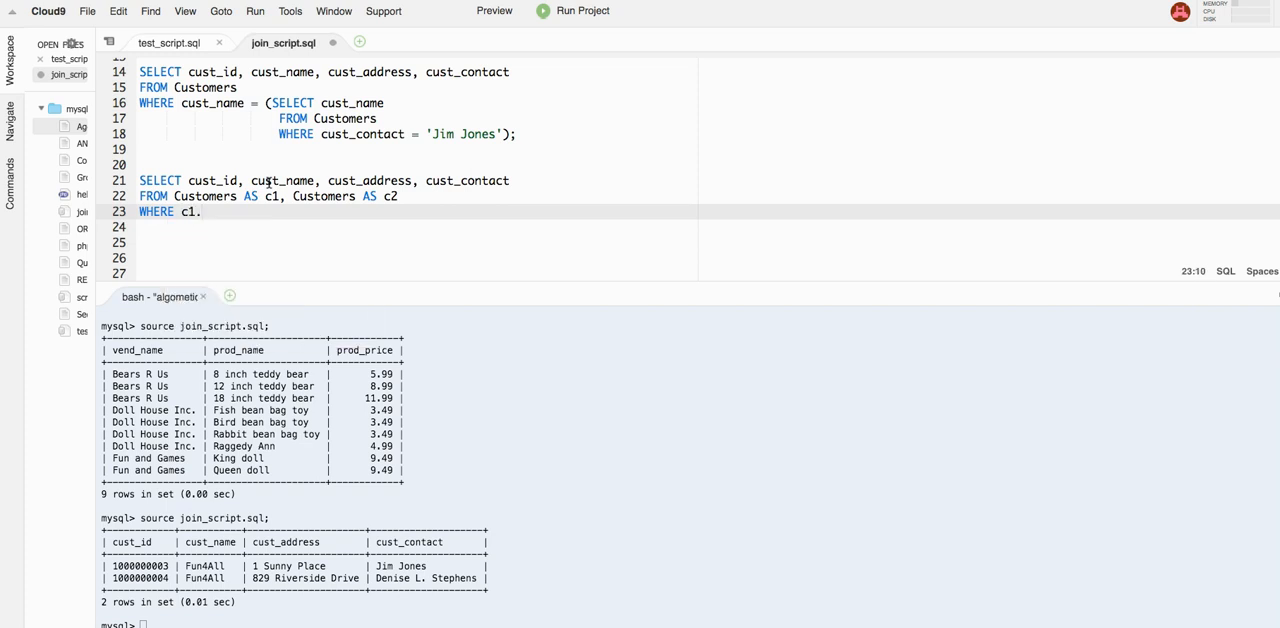
pyautogui.write('cust_nam')
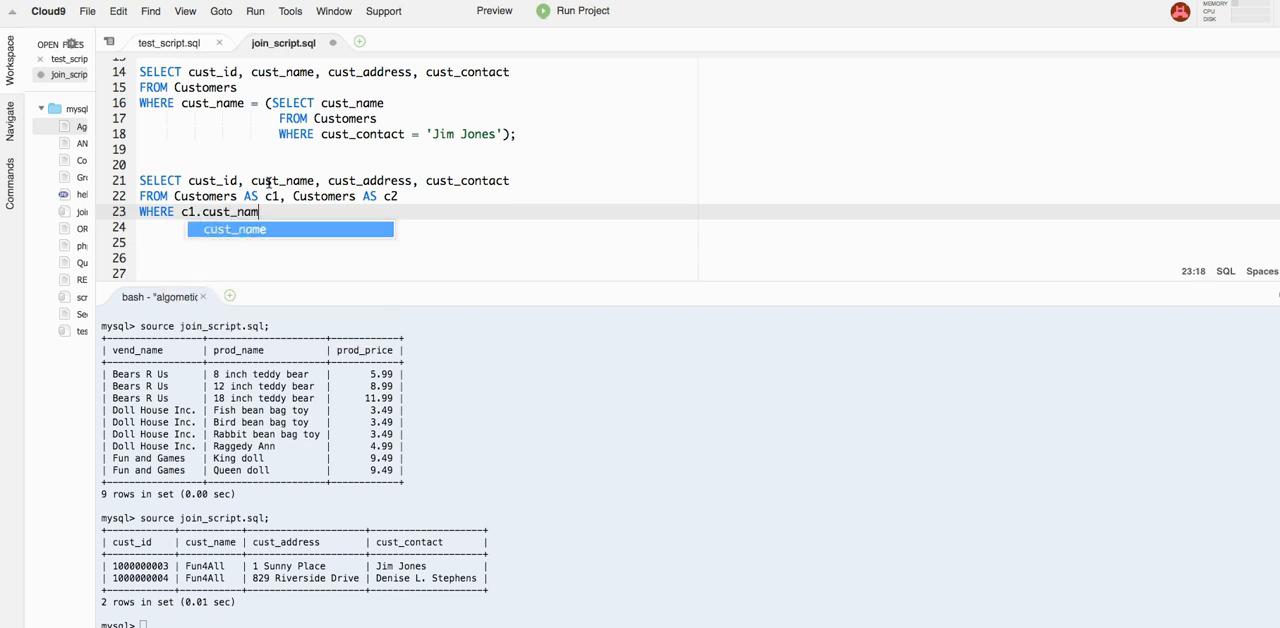
pyautogui.write('e =')
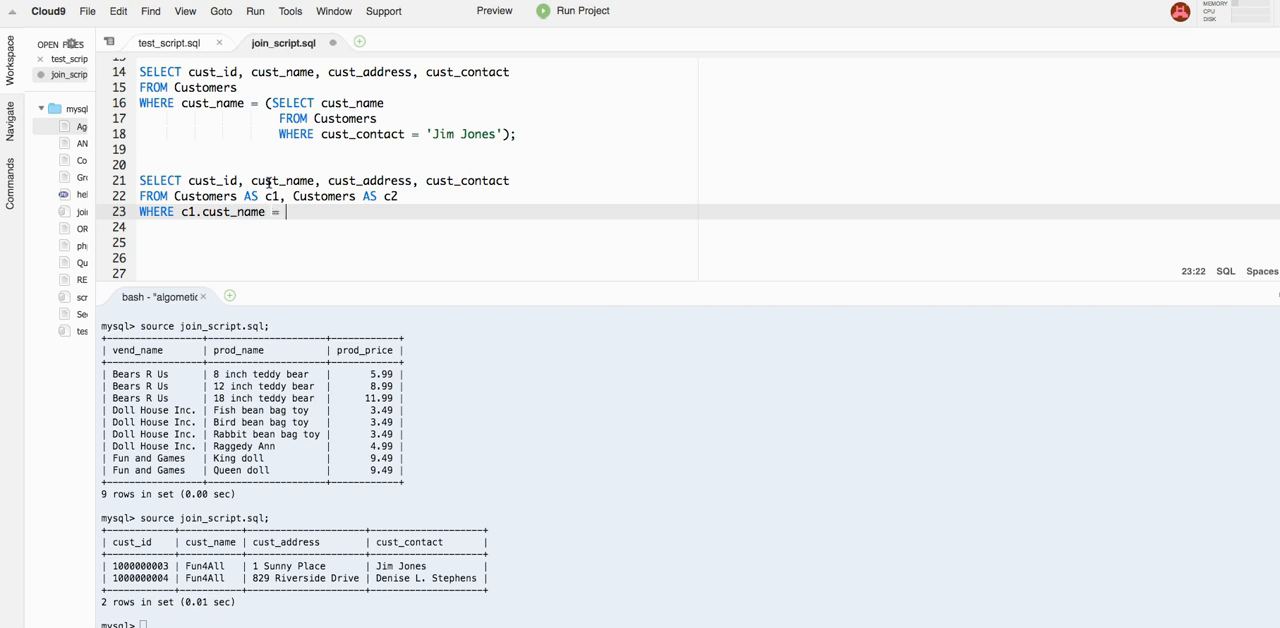
pyautogui.write('c2.')
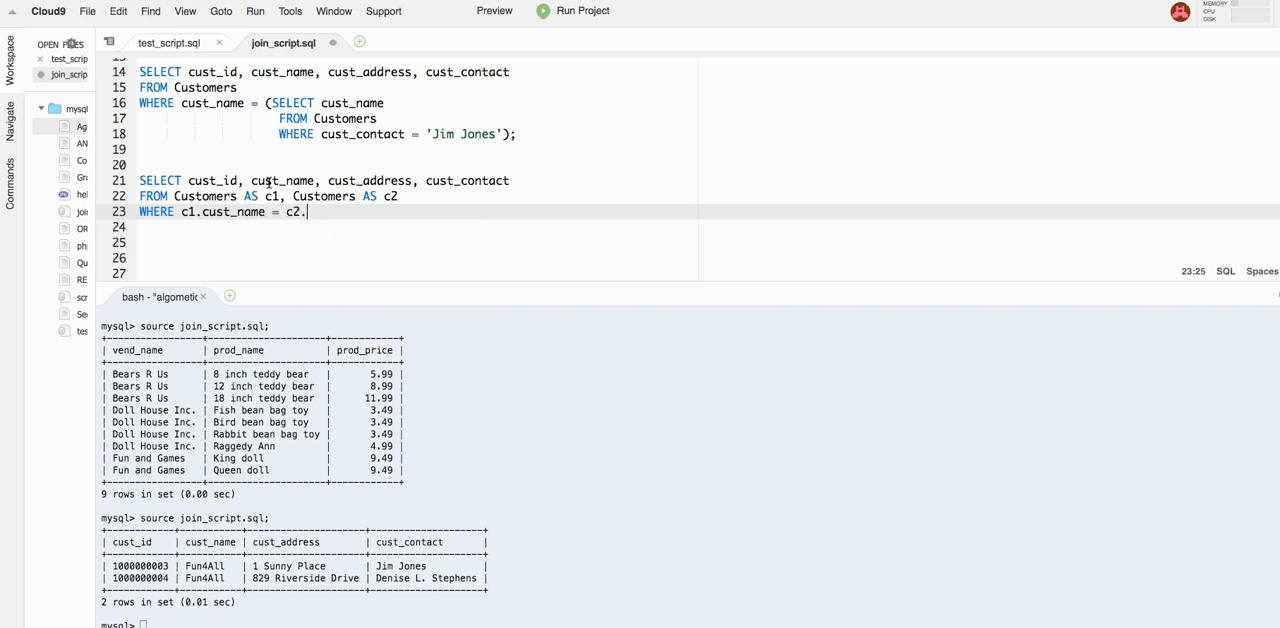
pyautogui.write('cust_name')
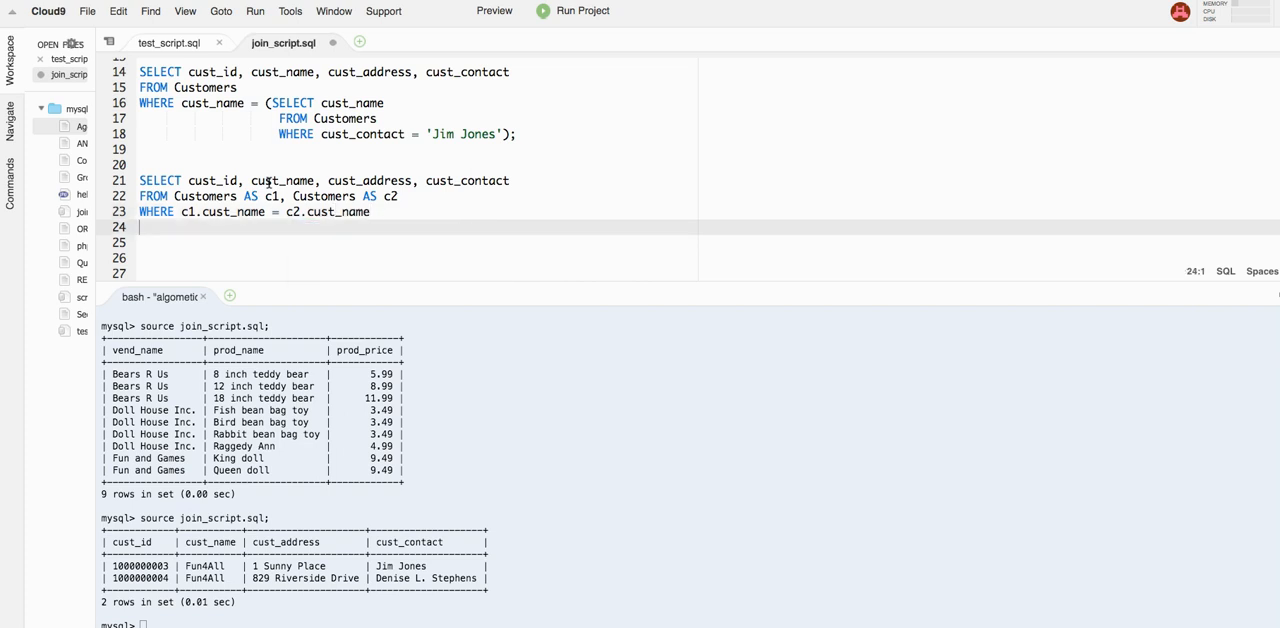
# Add AND c2.cust_name = 'Jim Jones'; and start prefixing selected columns with c1
pyautogui.write('AND')
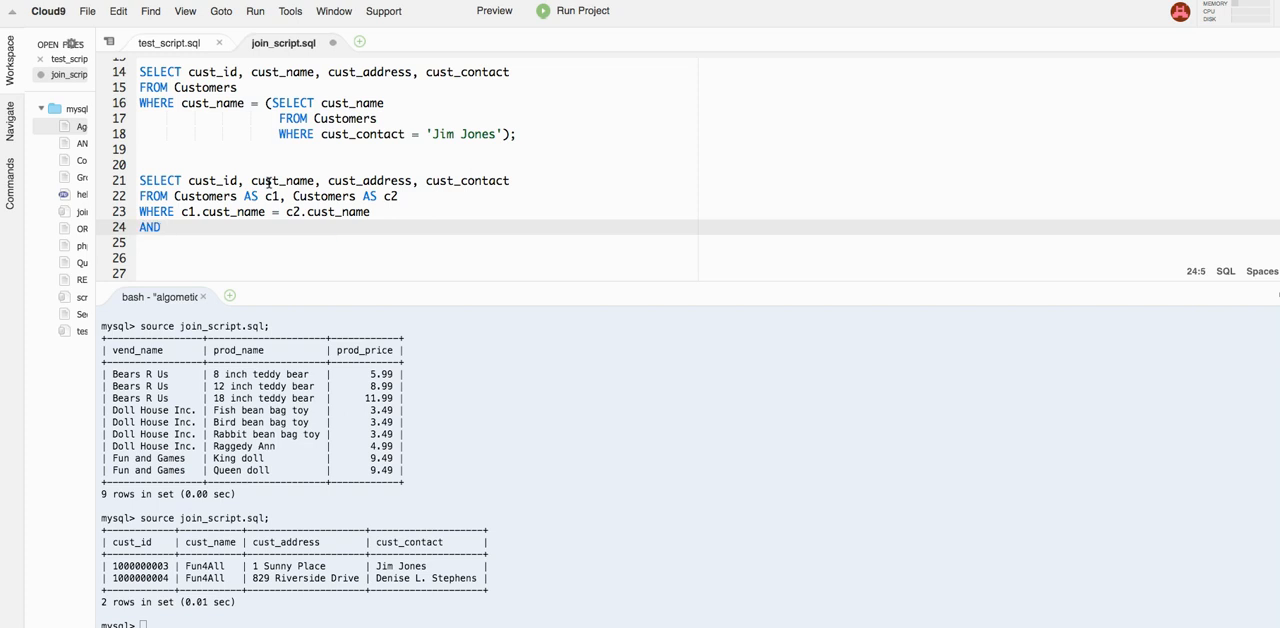
pyautogui.write('c2.')
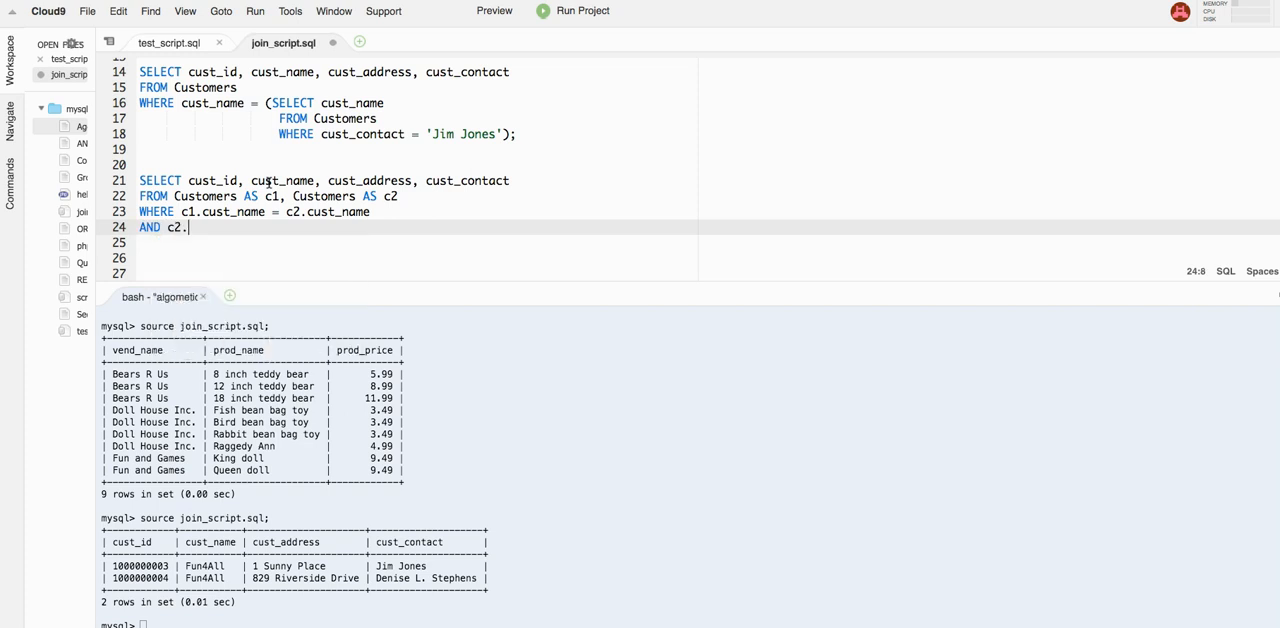
pyautogui.write('cust_name')
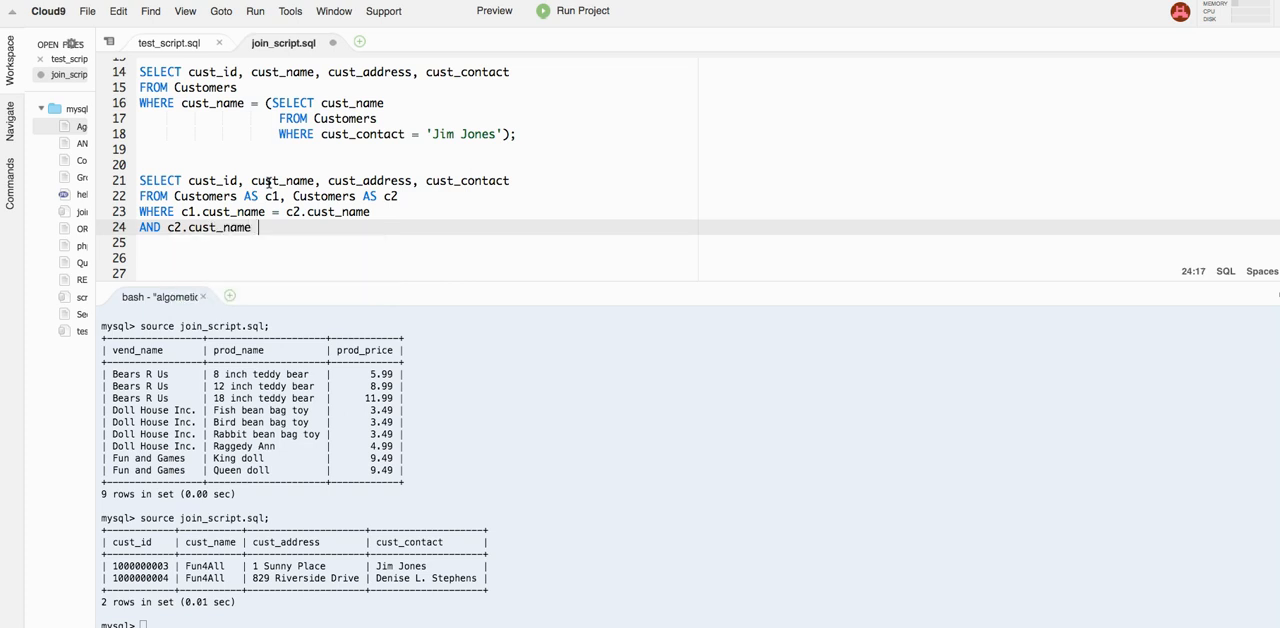
pyautogui.write("= 'Jim '")
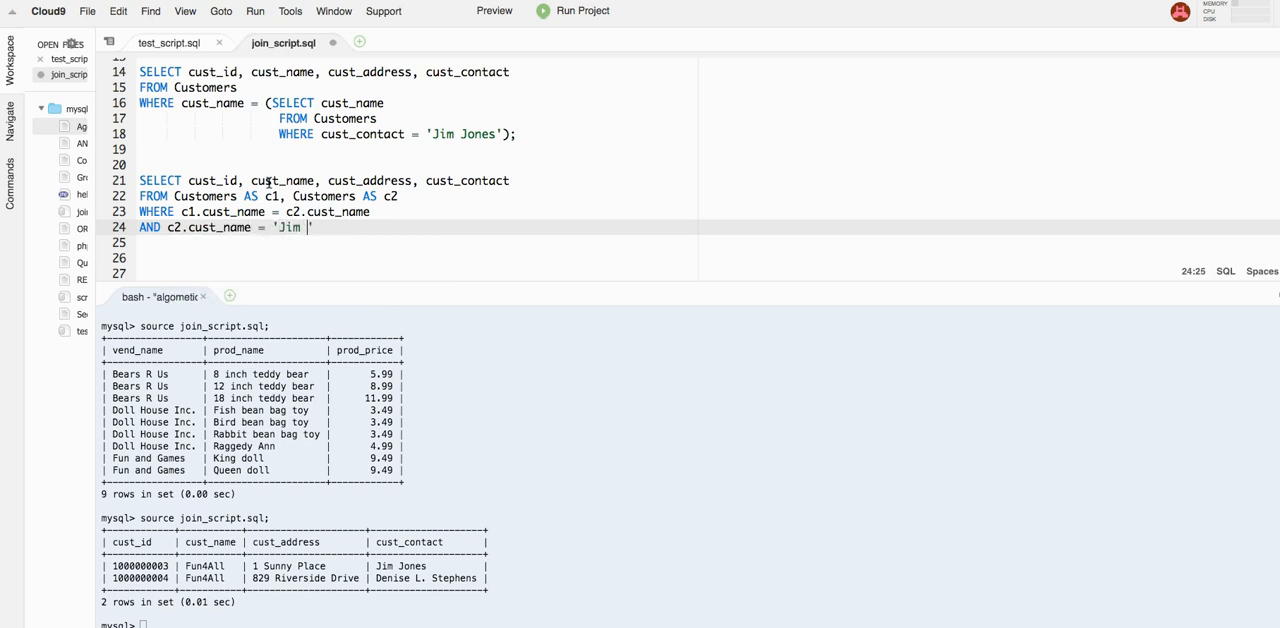
pyautogui.write('Jones')
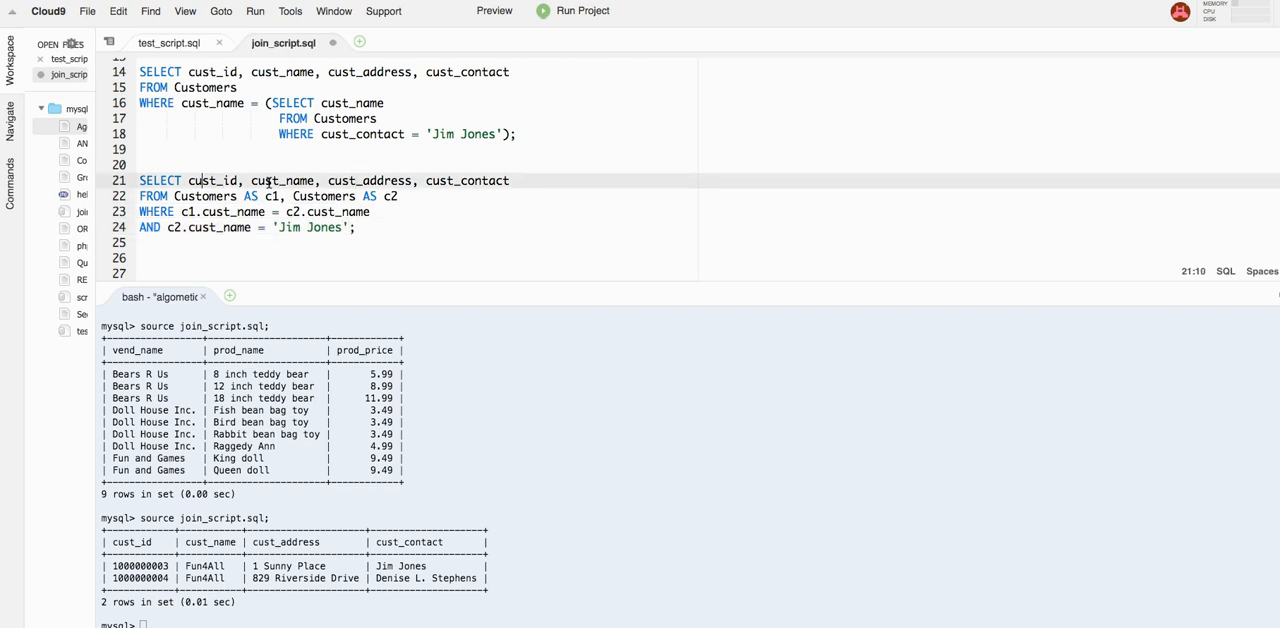
pyautogui.write('c1.')
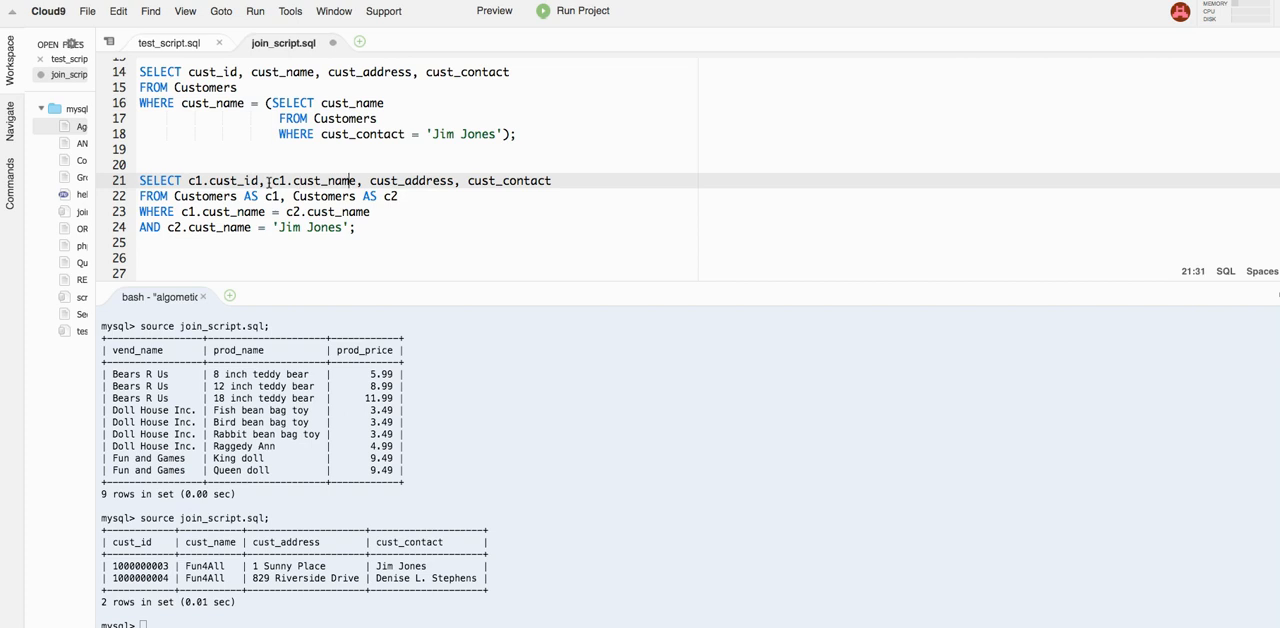
# Prefix the remaining selected columns, cust_address and cust_contact, with c1
pyautogui.write('c1.')
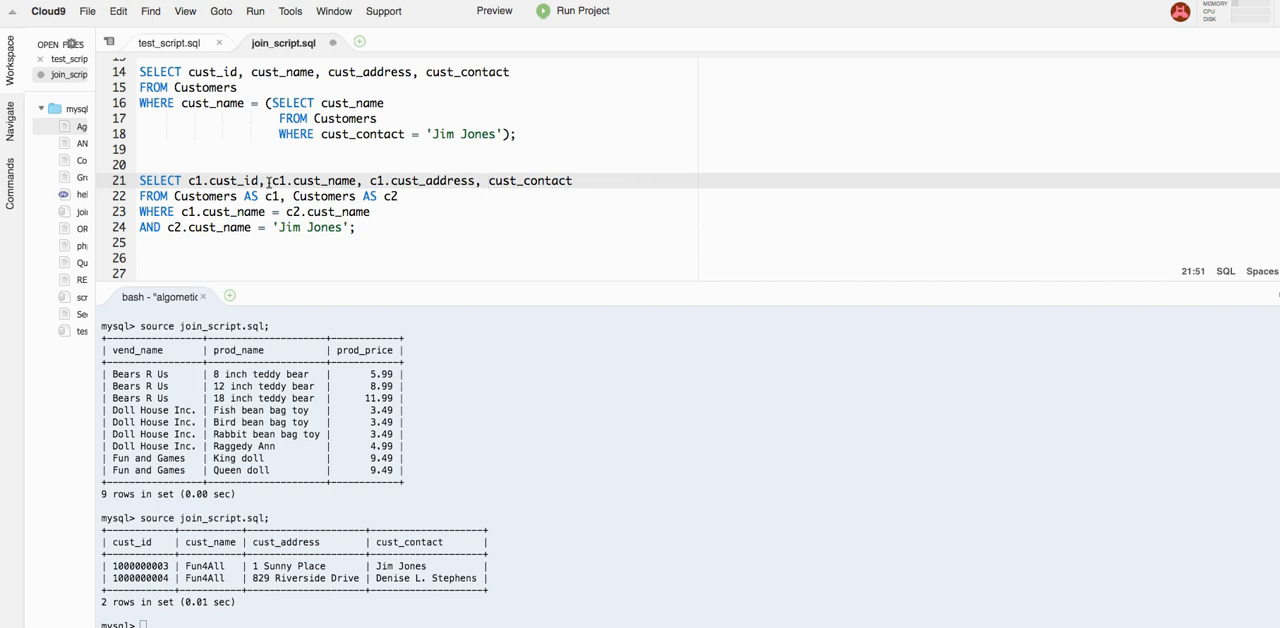
pyautogui.write('c')
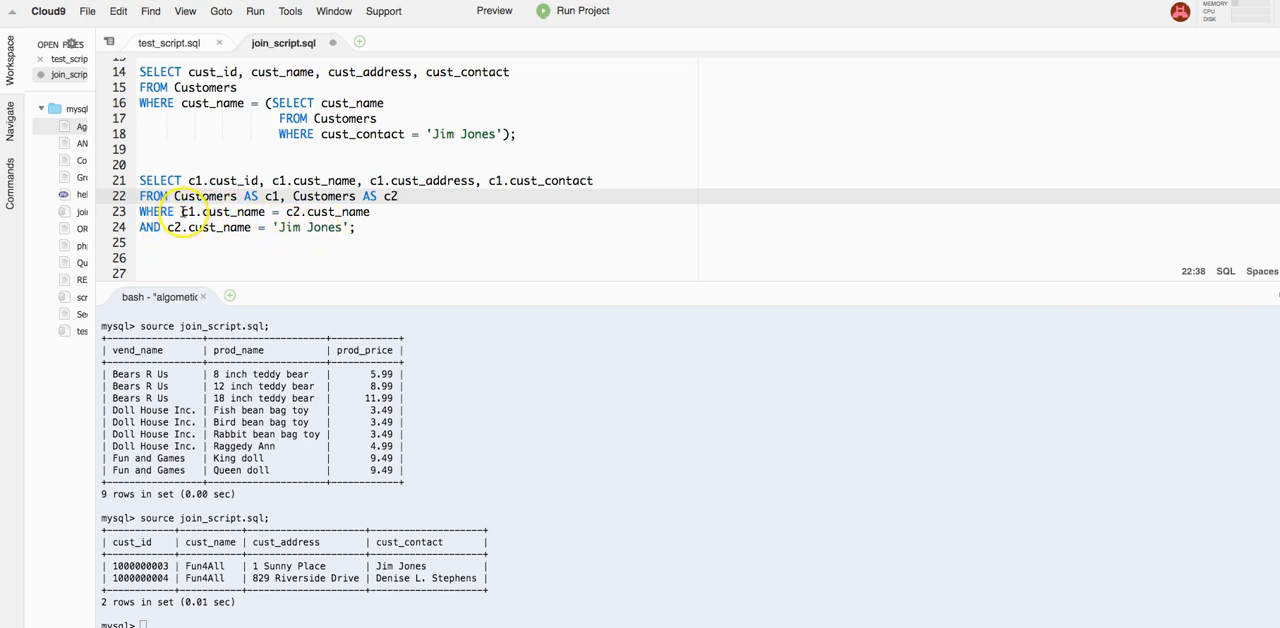
# Wrap the earlier subquery statement in /* */ so only the self join stays active
pyautogui.click(184, 212)
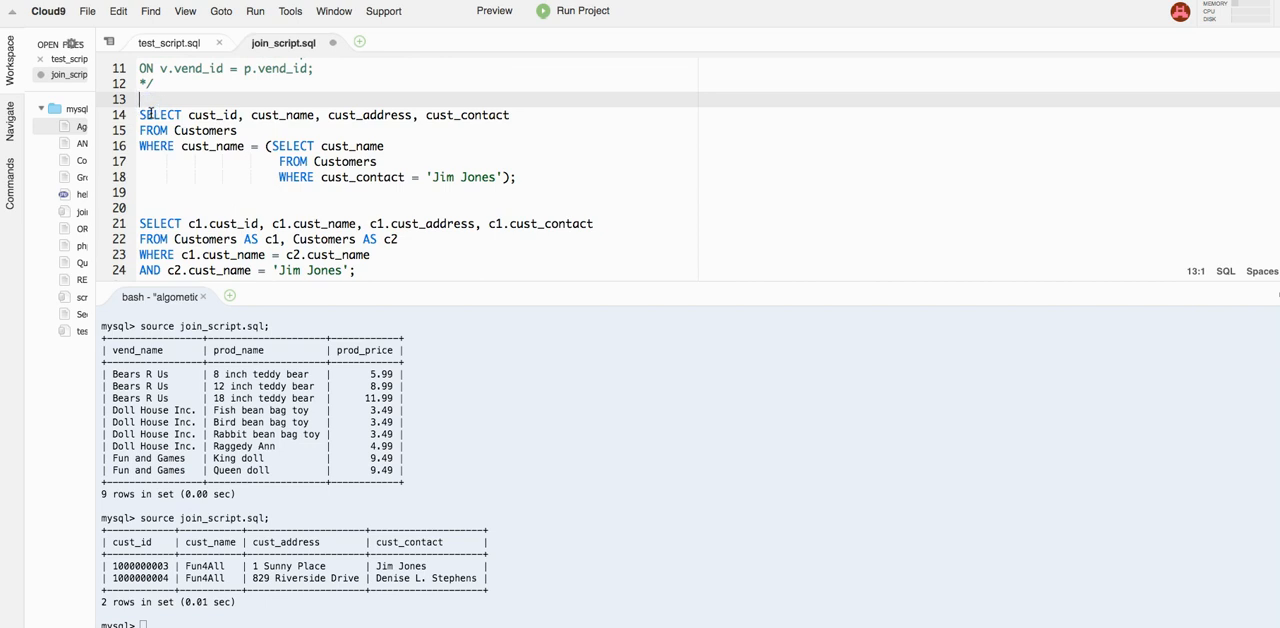
pyautogui.write('/')
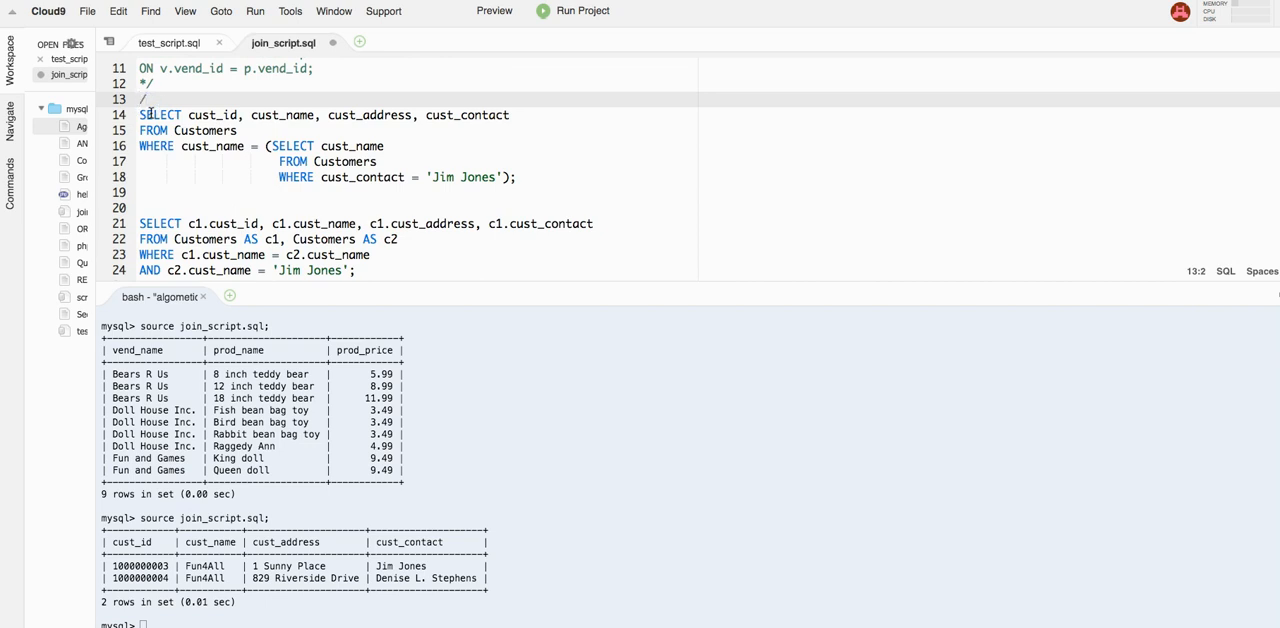
pyautogui.write('*')
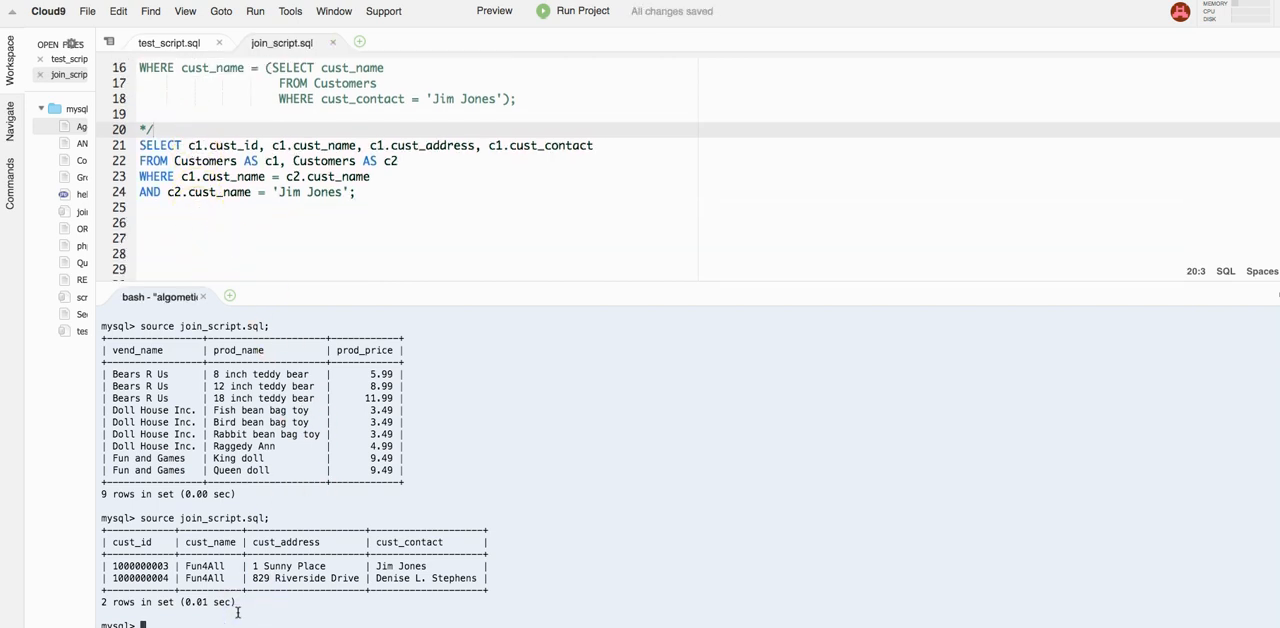
# Scroll the terminal to view the empty-set result of running join_script.sql
pyautogui.scroll(-3)
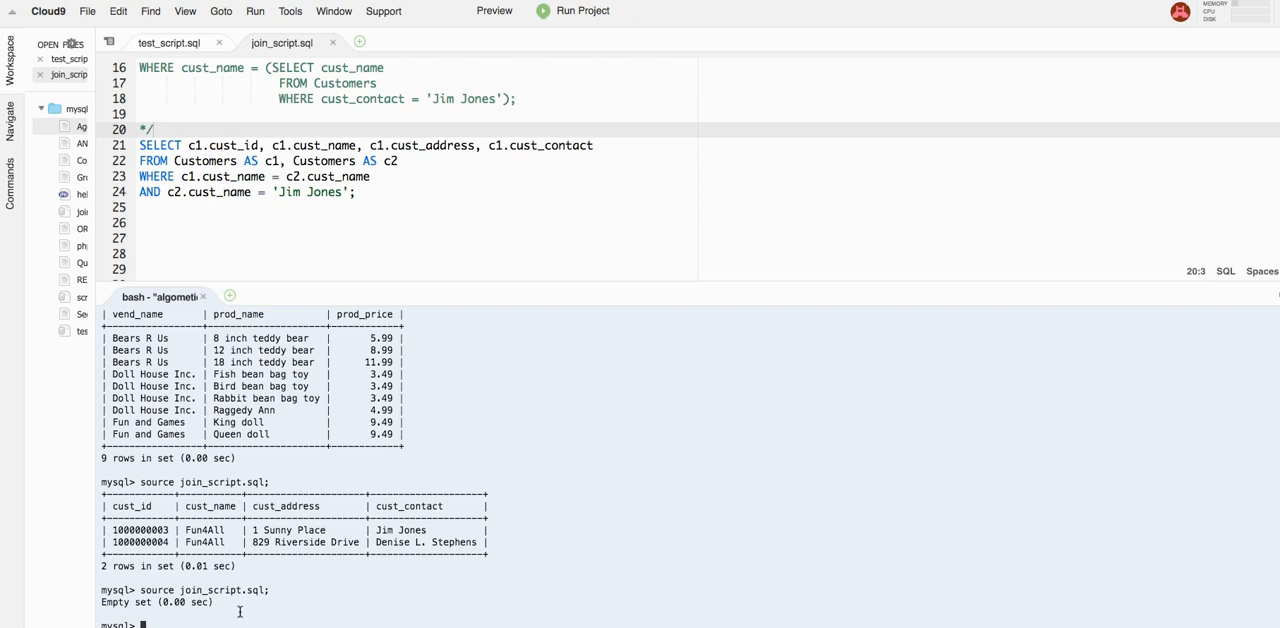
pyautogui.moveTo(228, 588)
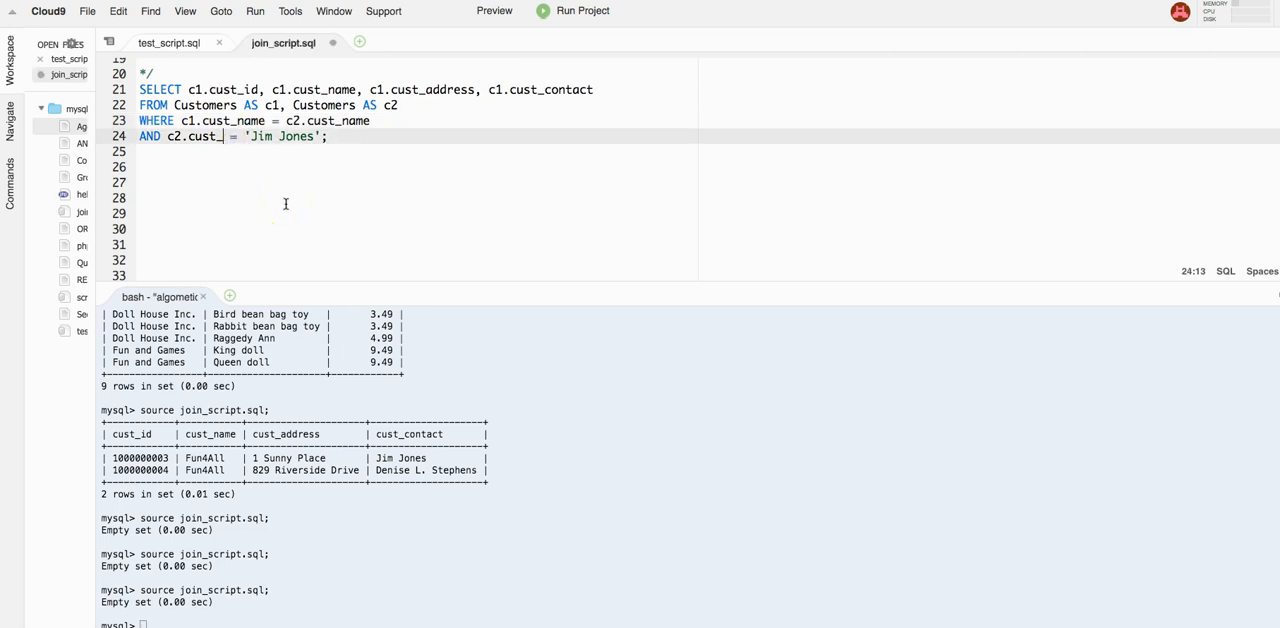
# Change the last condition to c2.cust_contact = 'Jim Jones'
pyautogui.write('contact')
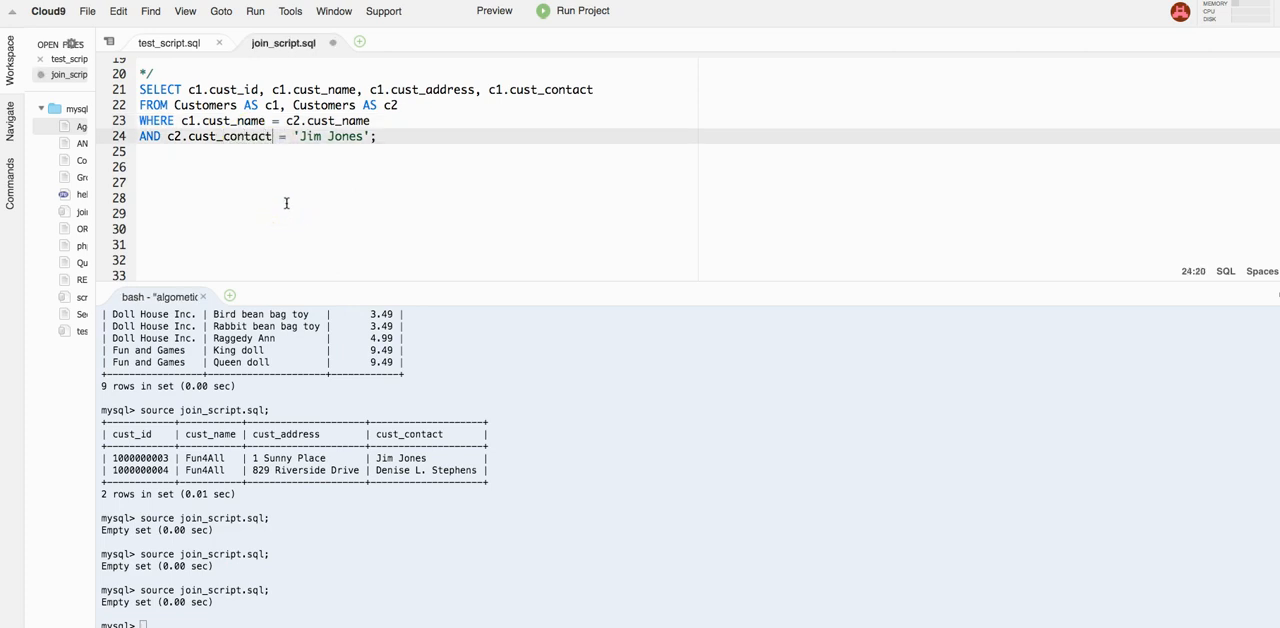